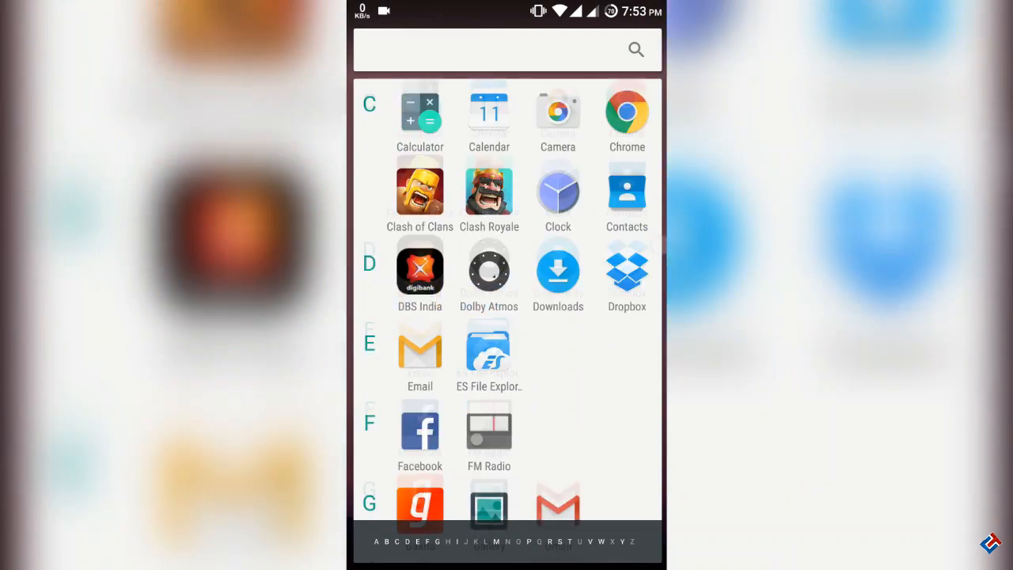
Scroll the Settings list and briefly view the More wireless and network options.
{"action": "scroll", "scroll_direction": "down", "scroll_amount": 3}
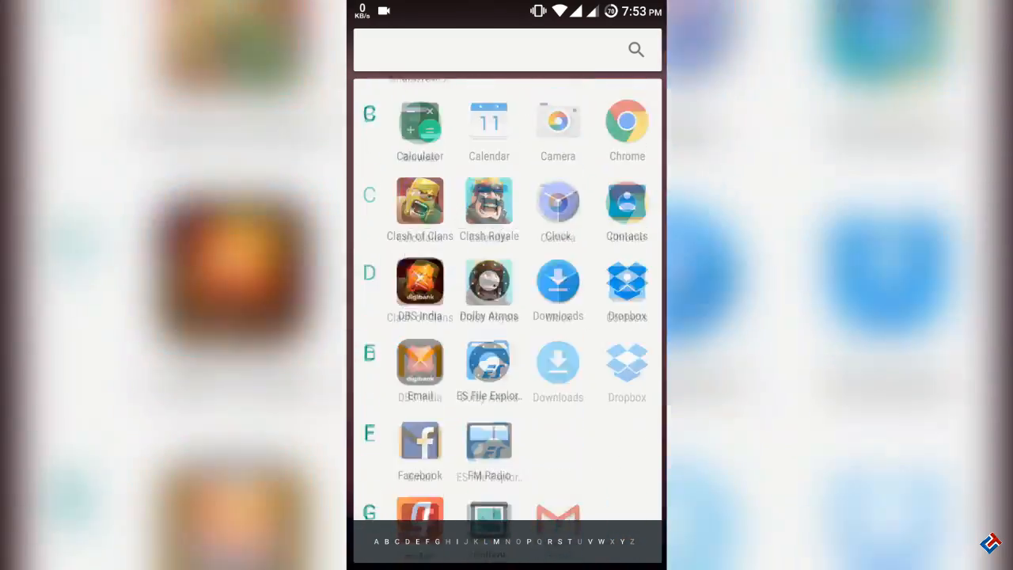
{"action": "scroll", "scroll_direction": "down", "scroll_amount": 3}
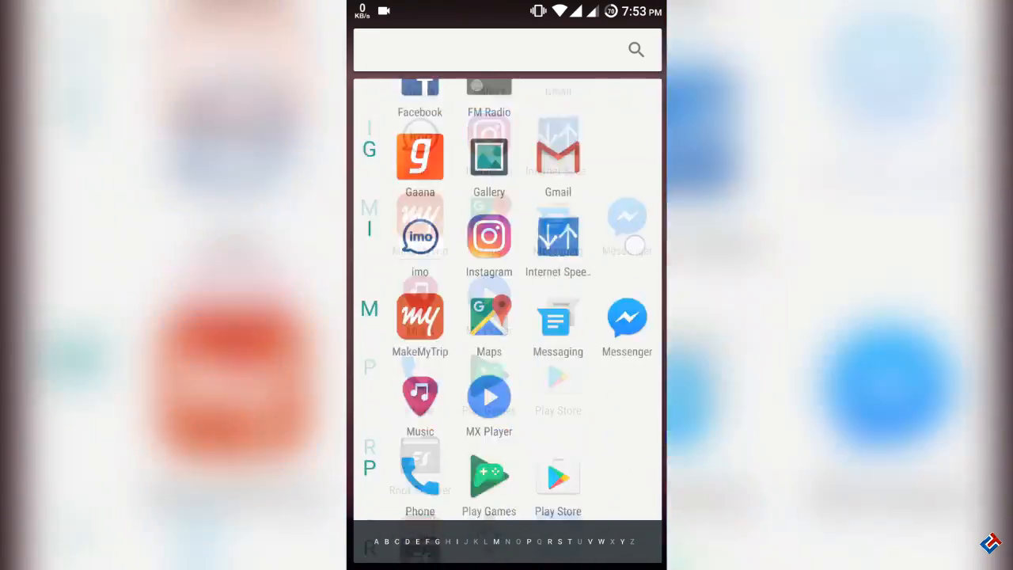
{"action": "scroll", "scroll_direction": "down", "scroll_amount": 3}
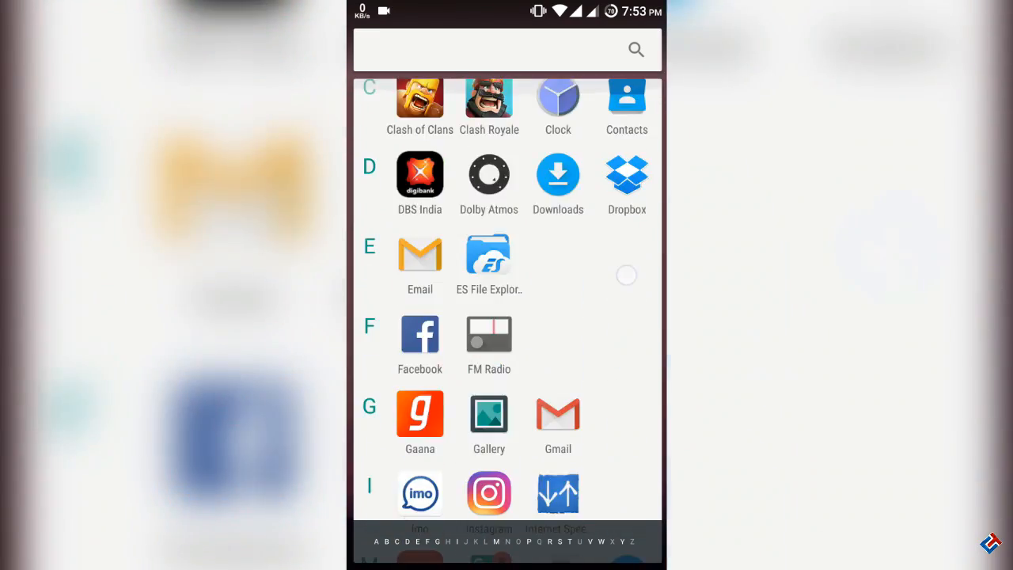
{"action": "scroll", "scroll_direction": "down", "scroll_amount": 3}
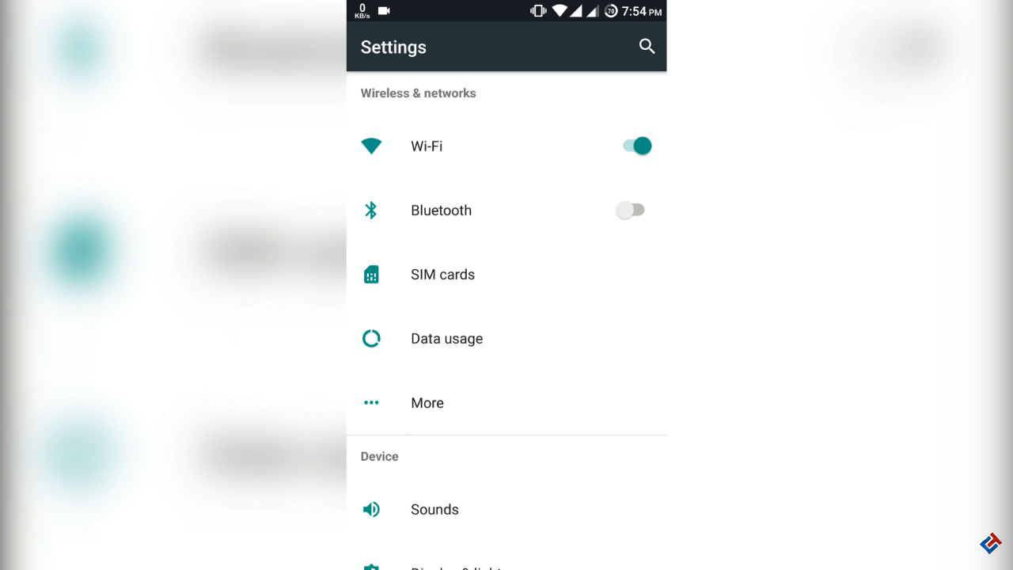
{"action": "left_click", "coordinate": [427, 402]}
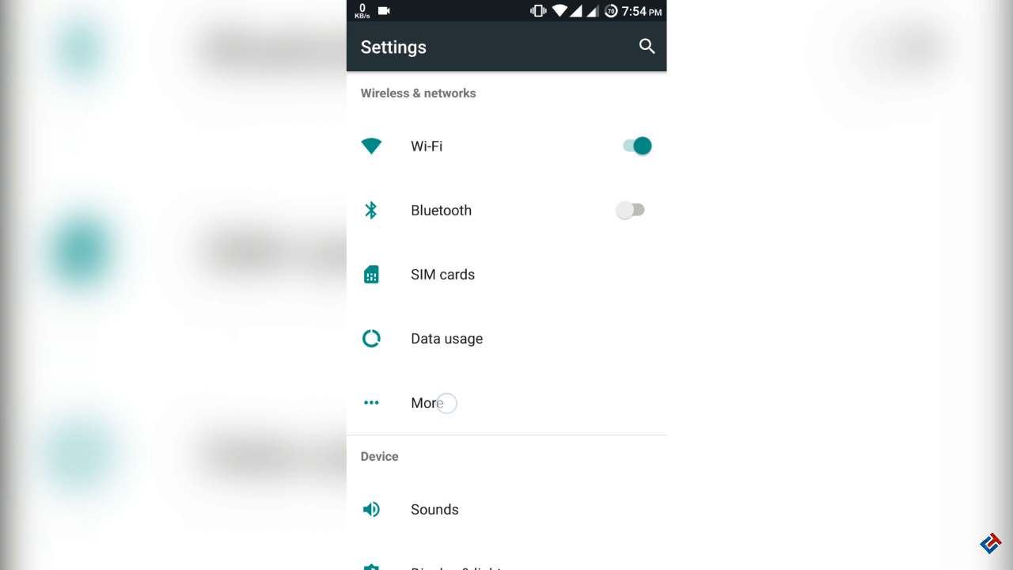
{"action": "left_click", "coordinate": [424, 402]}
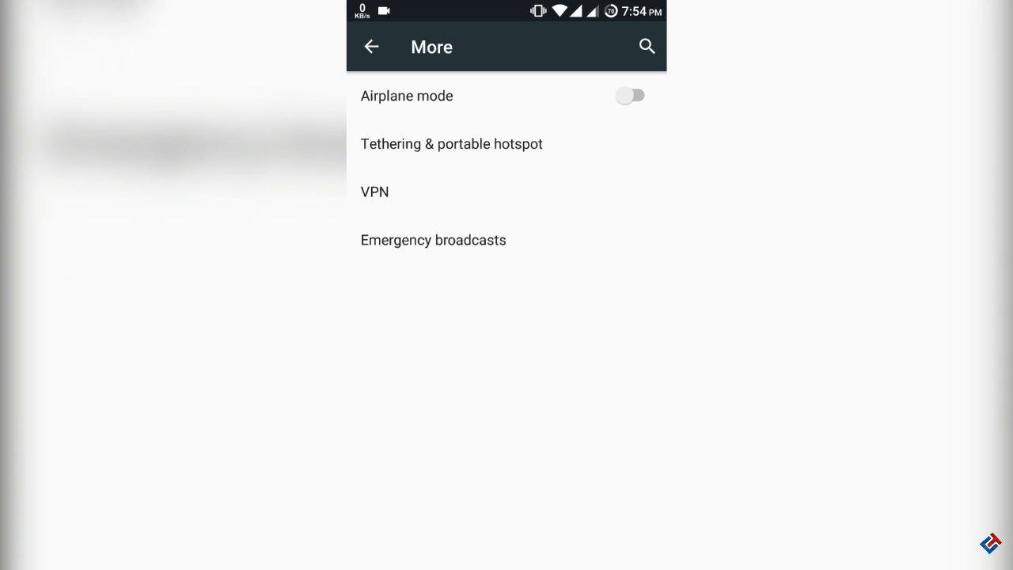
{"action": "left_click", "coordinate": [370, 45]}
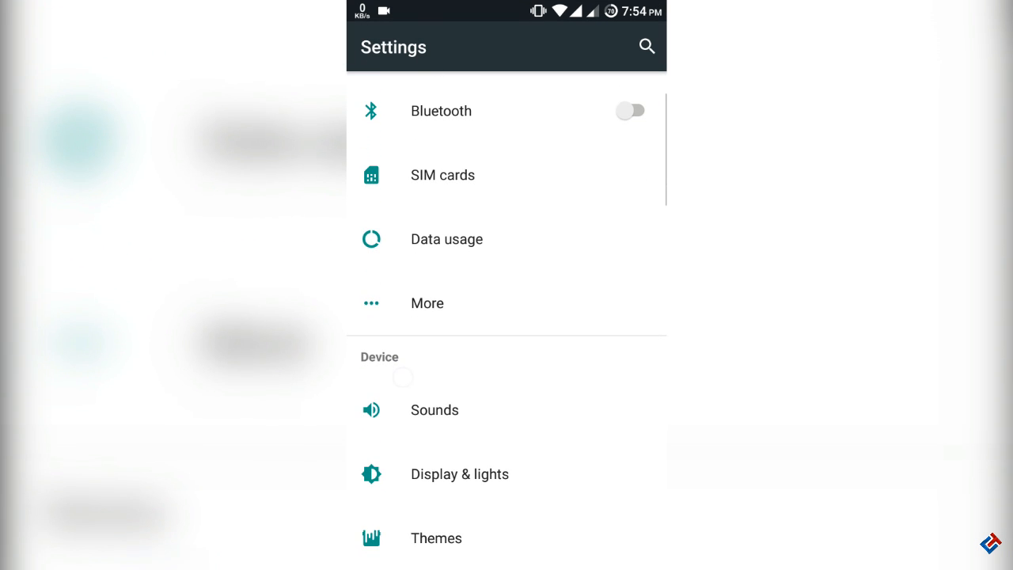
Under Display & lights switch on Ambient display, view Notification light, and return to Settings.
{"action": "scroll", "scroll_direction": "down", "scroll_amount": 3}
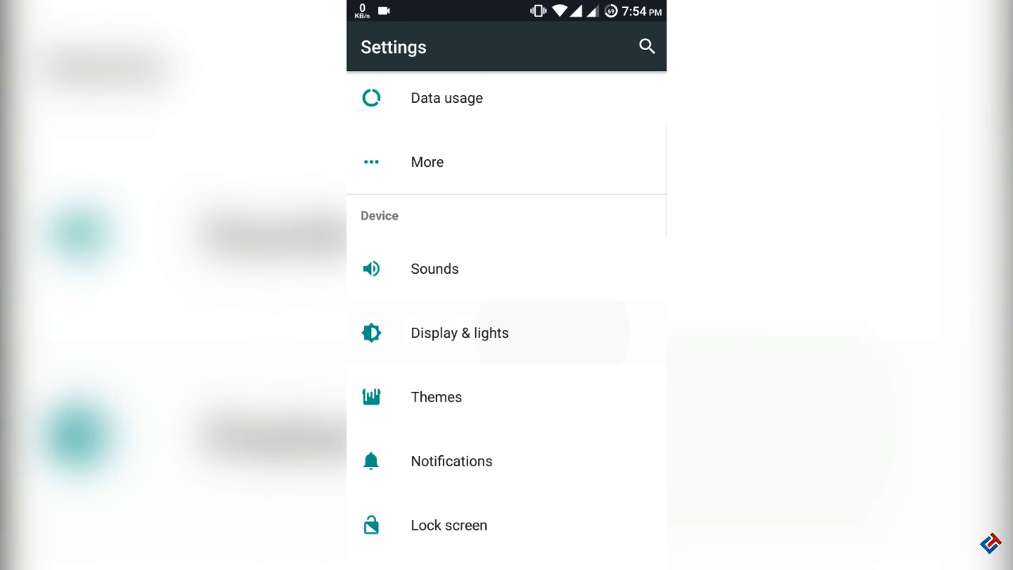
{"action": "left_click", "coordinate": [459, 333]}
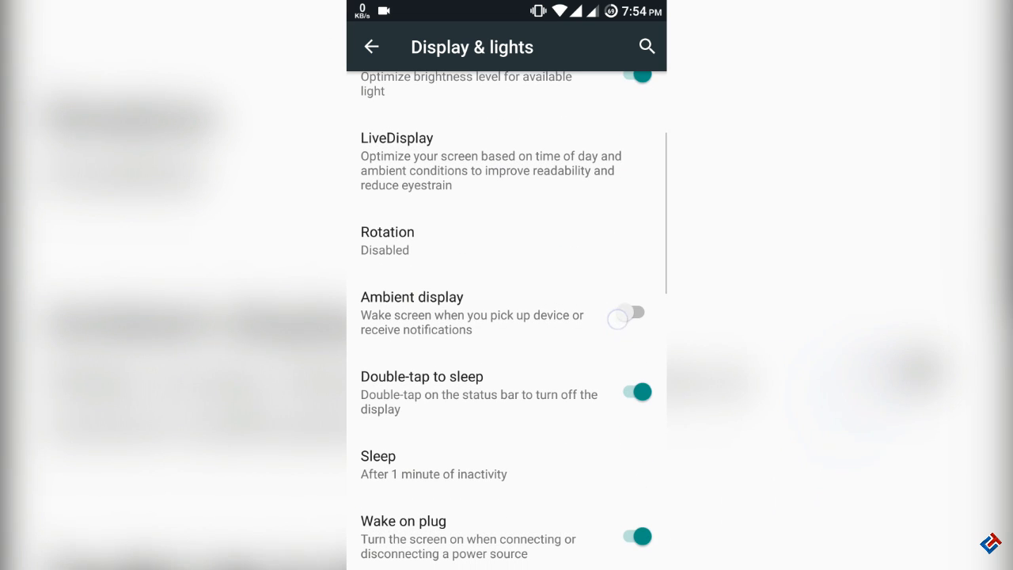
{"action": "left_click", "coordinate": [628, 313]}
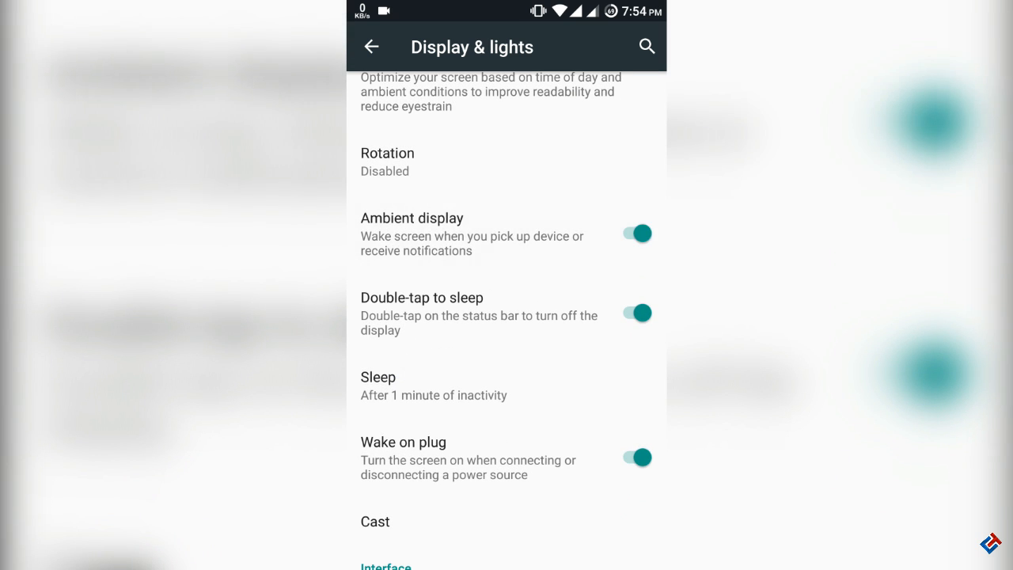
{"action": "scroll", "scroll_direction": "down", "scroll_amount": 3}
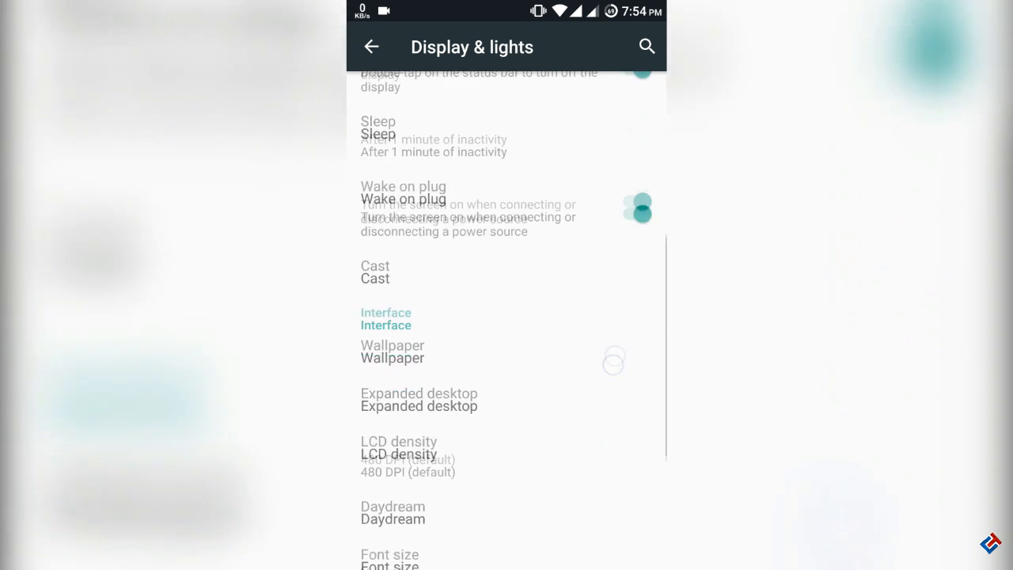
{"action": "left_click", "coordinate": [399, 446]}
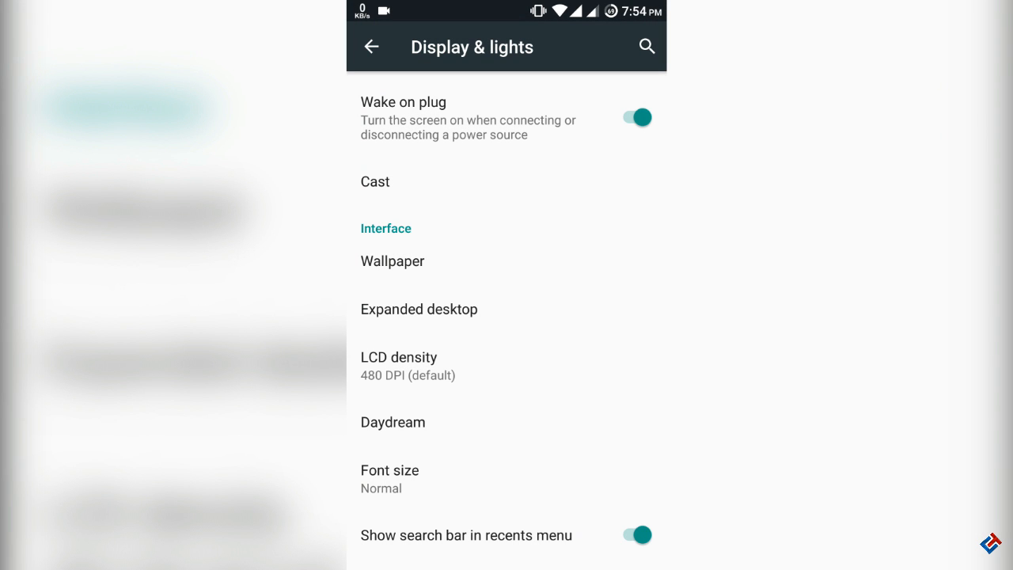
{"action": "scroll", "scroll_direction": "down", "scroll_amount": 3}
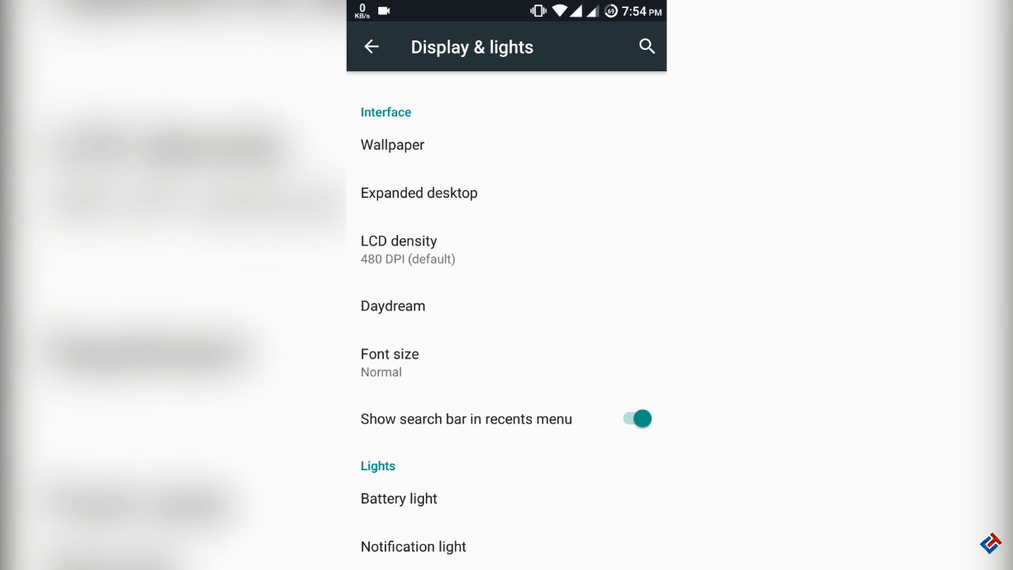
{"action": "left_click", "coordinate": [398, 497]}
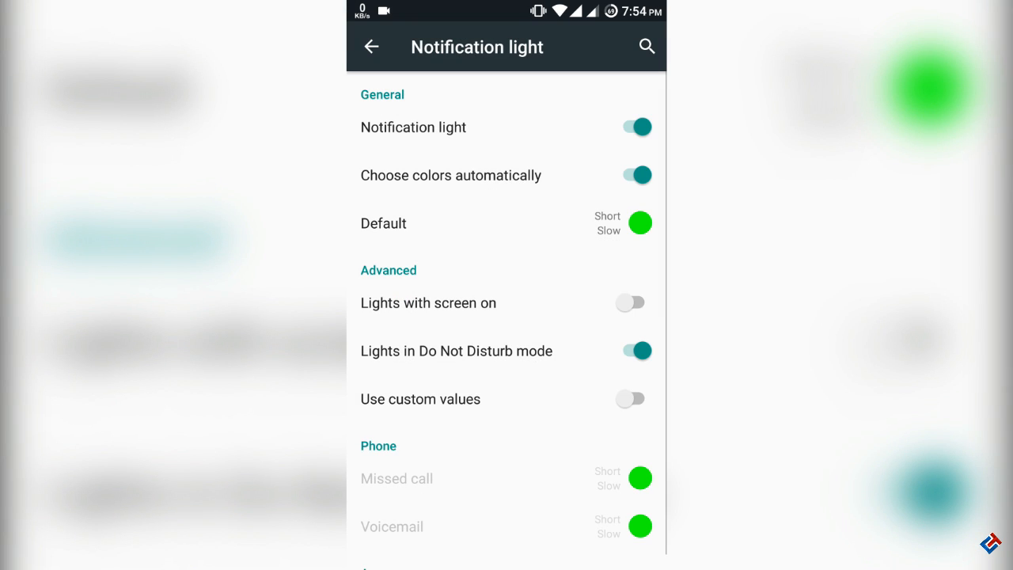
{"action": "left_click", "coordinate": [370, 47]}
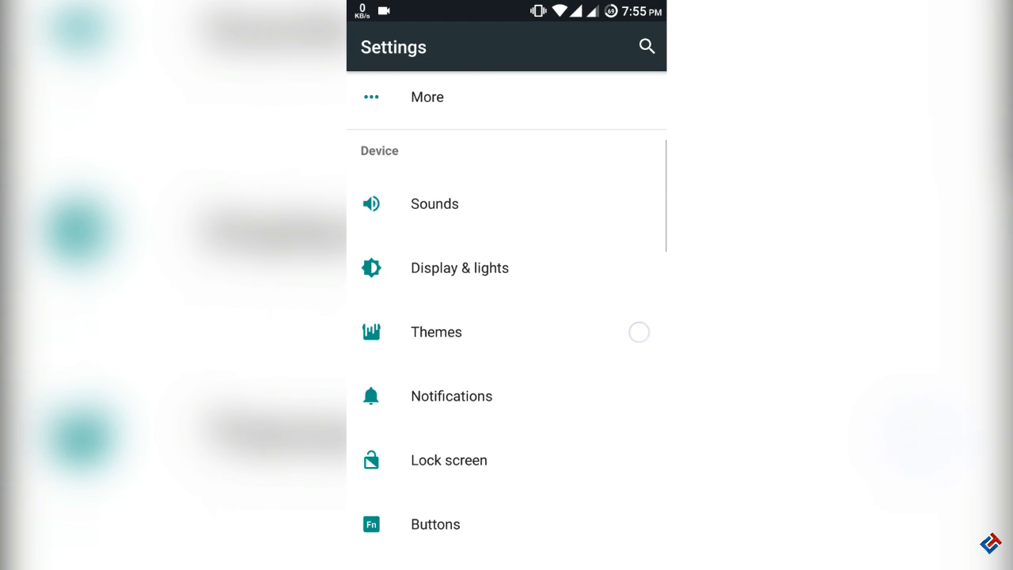
{"action": "left_click", "coordinate": [437, 332]}
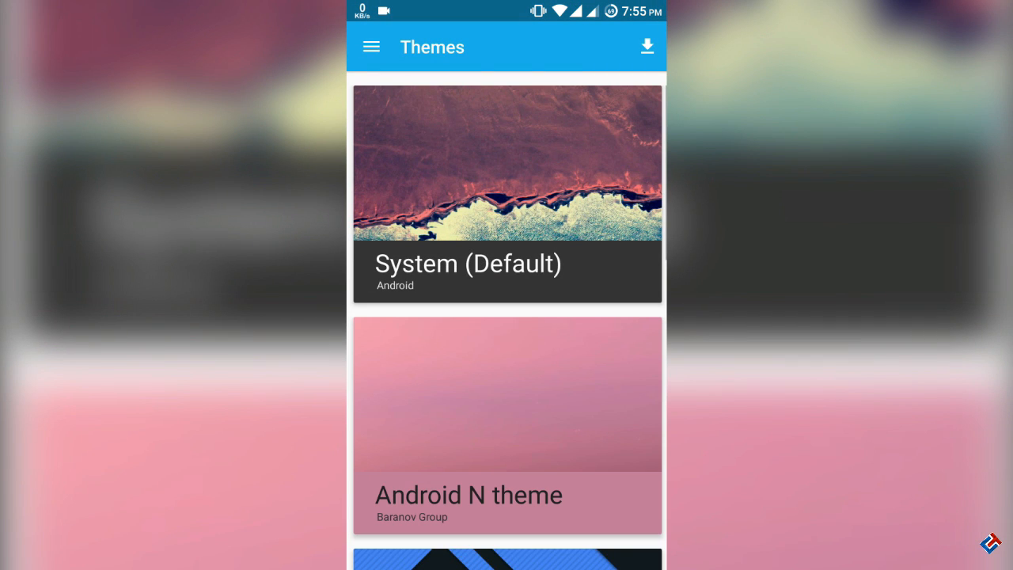
{"action": "scroll", "scroll_direction": "down", "scroll_amount": 3}
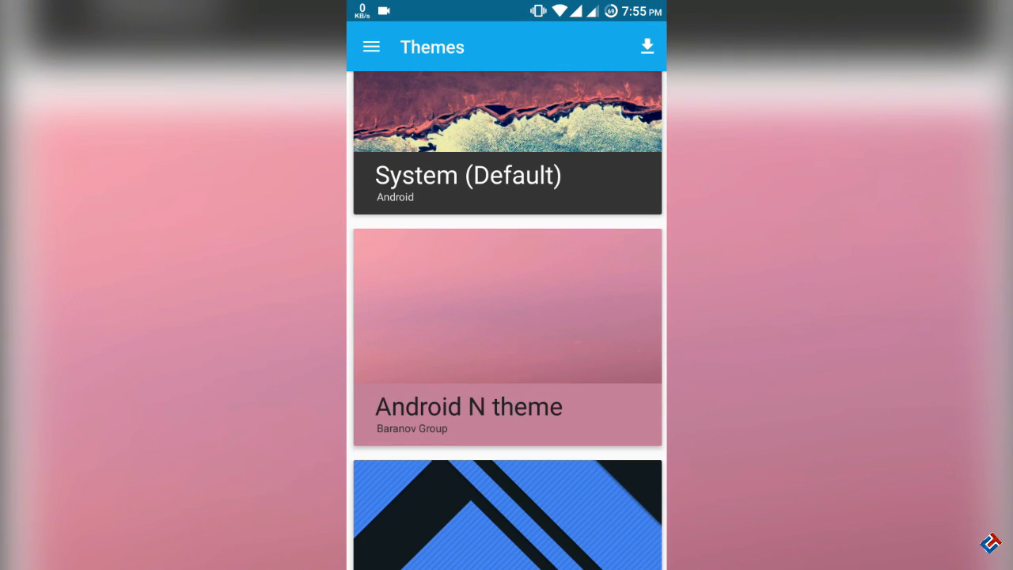
{"action": "scroll", "scroll_direction": "down", "scroll_amount": 3}
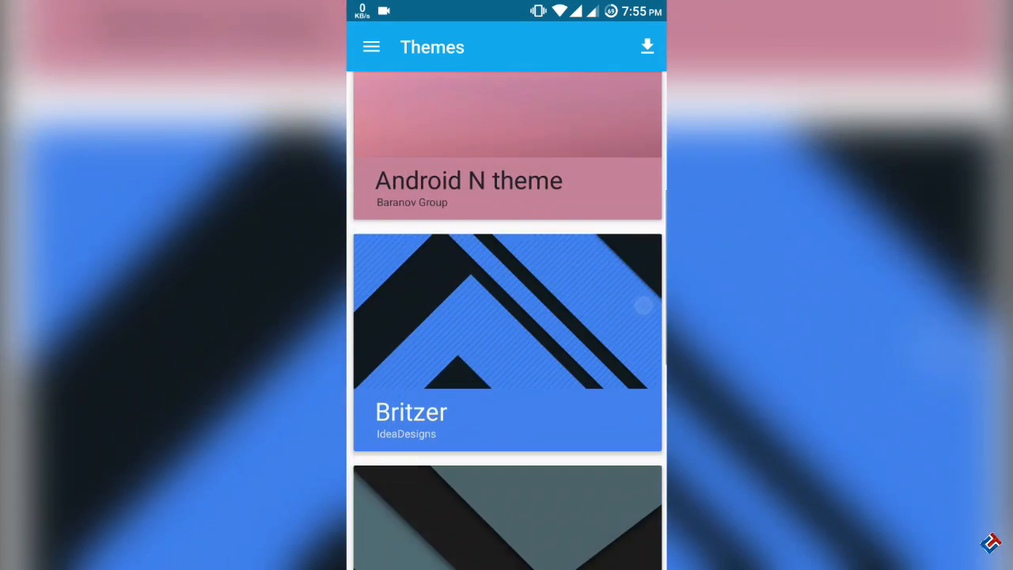
{"action": "scroll", "scroll_direction": "down", "scroll_amount": 3}
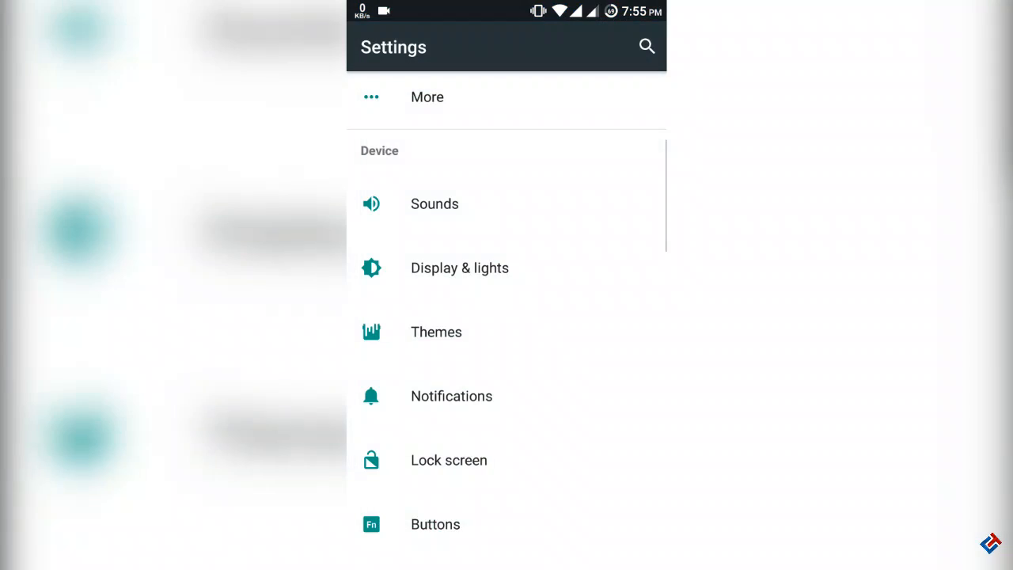
{"action": "scroll", "scroll_direction": "down", "scroll_amount": 3}
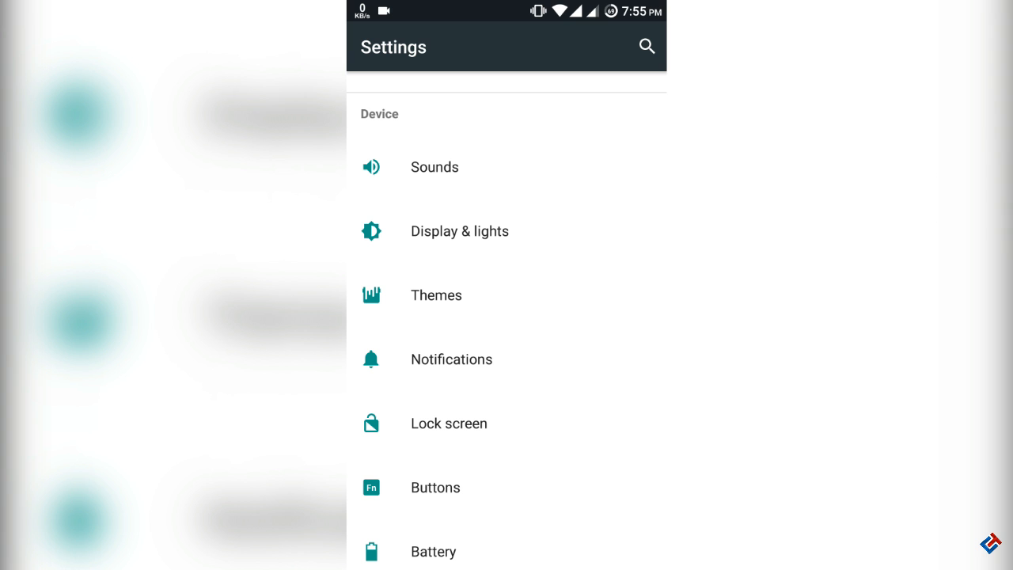
{"action": "left_click", "coordinate": [451, 358]}
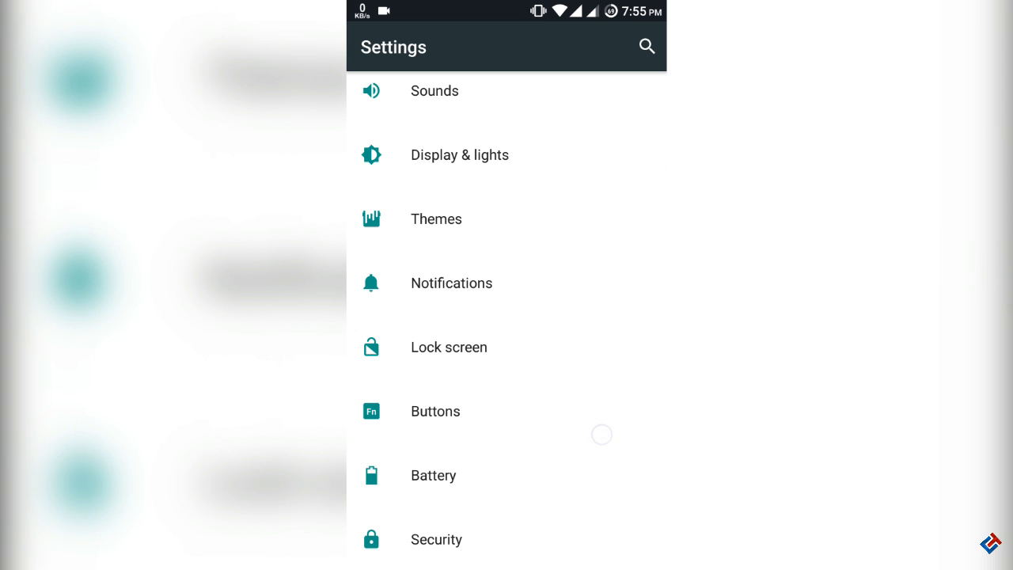
{"action": "left_click", "coordinate": [435, 411]}
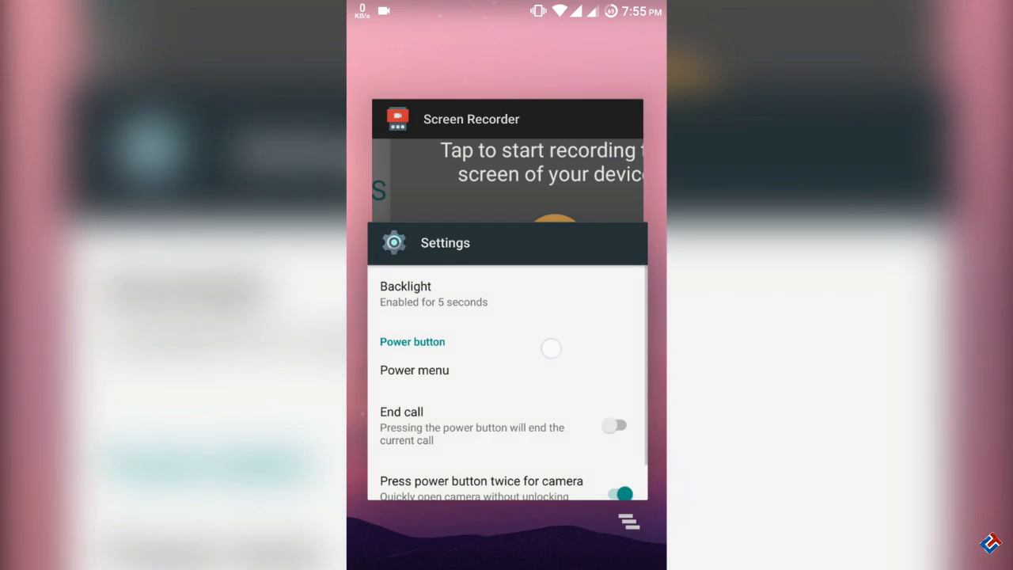
{"action": "scroll", "scroll_direction": "down", "scroll_amount": 3}
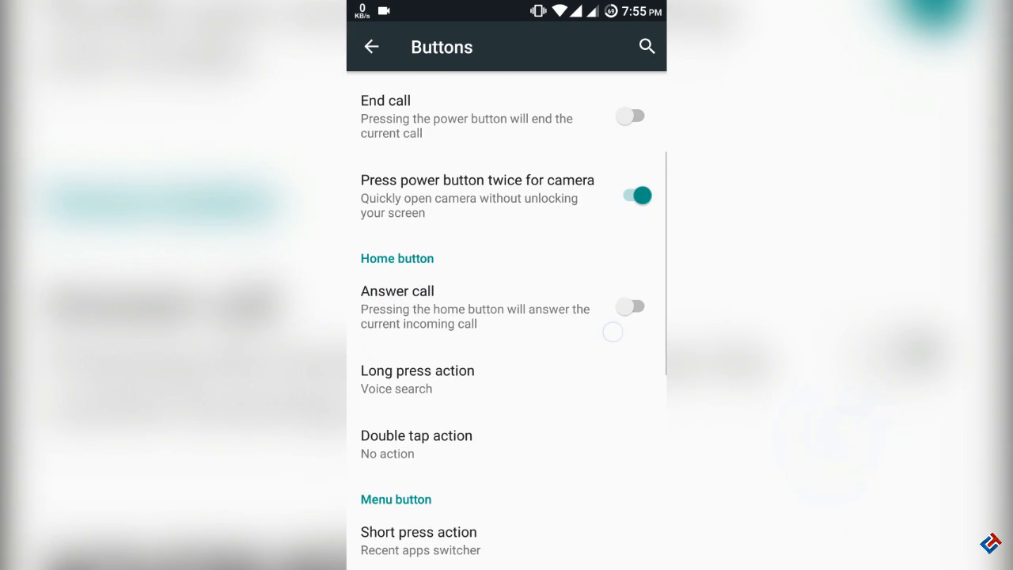
{"action": "scroll", "scroll_direction": "down", "scroll_amount": 3}
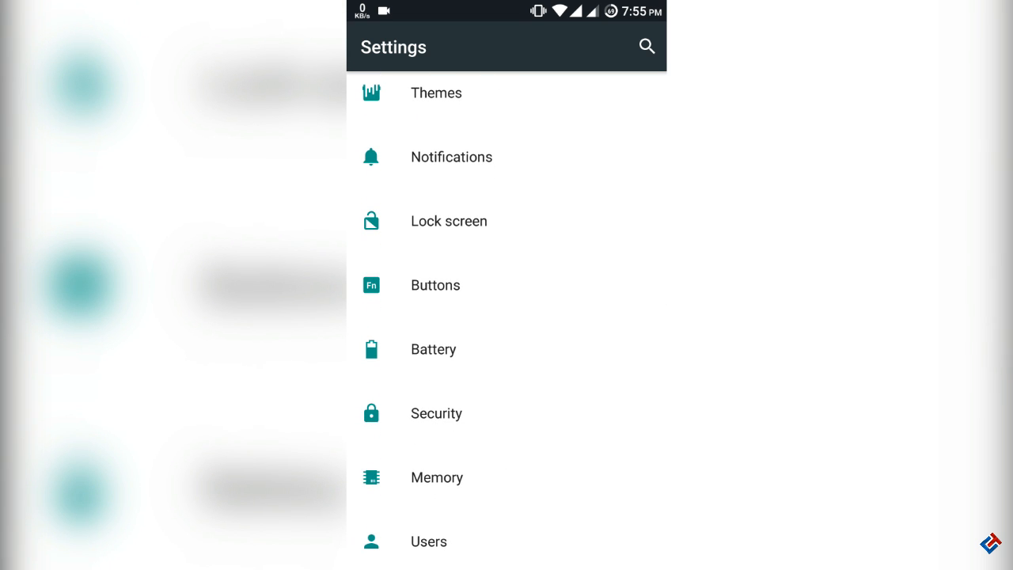
{"action": "left_click", "coordinate": [433, 350]}
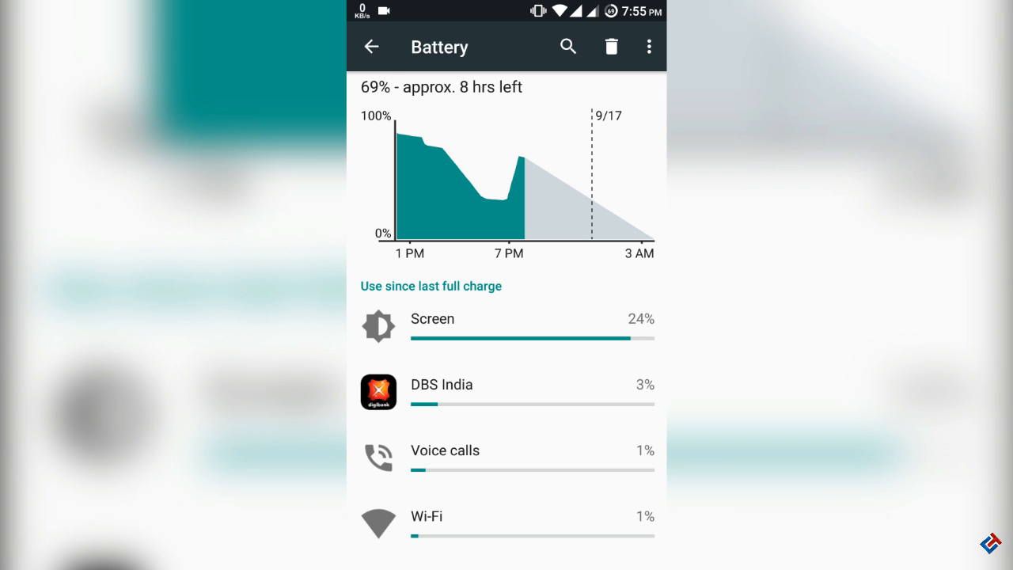
{"action": "left_click", "coordinate": [432, 324]}
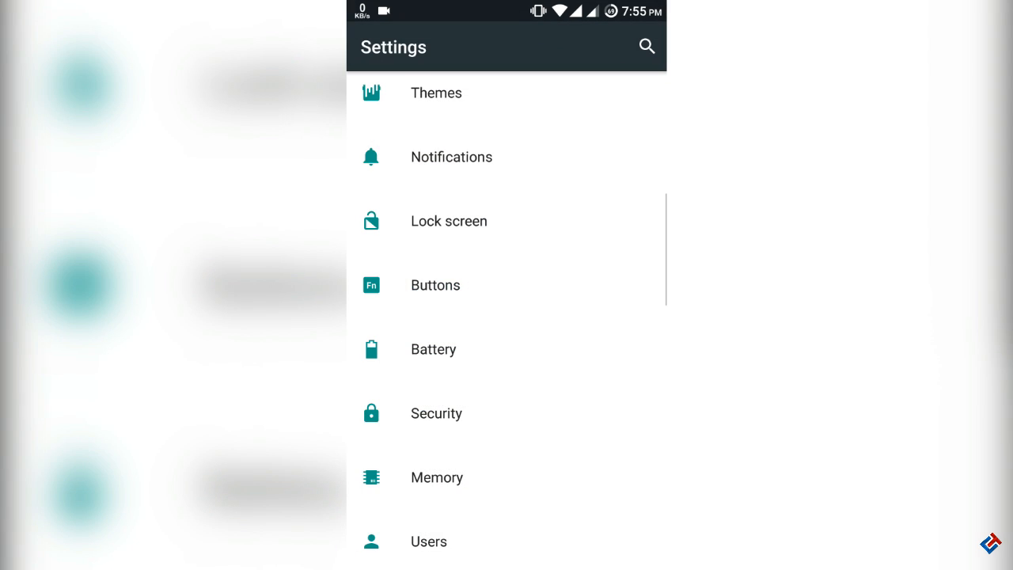
{"action": "scroll", "scroll_direction": "down", "scroll_amount": 3}
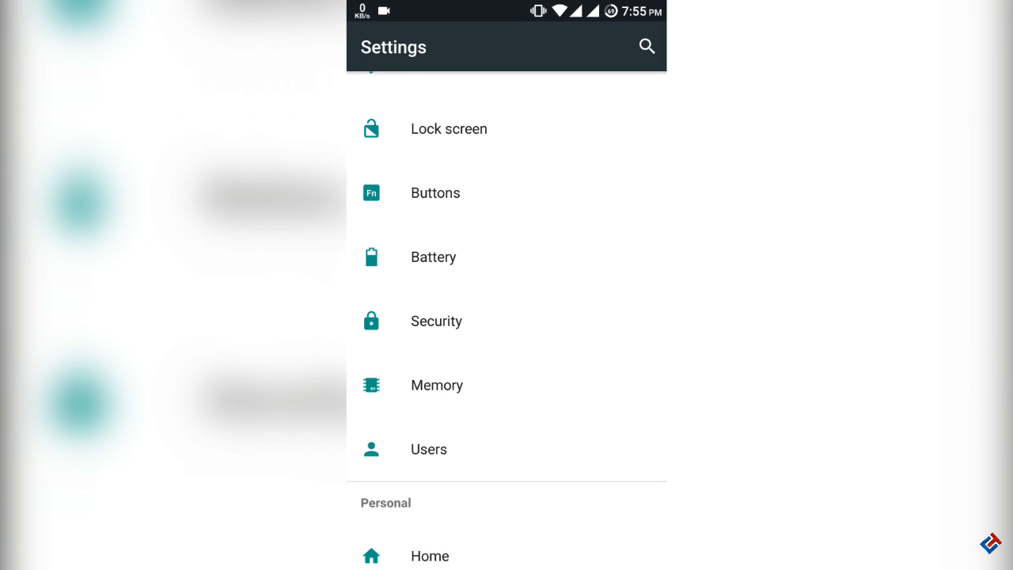
{"action": "left_click", "coordinate": [436, 384]}
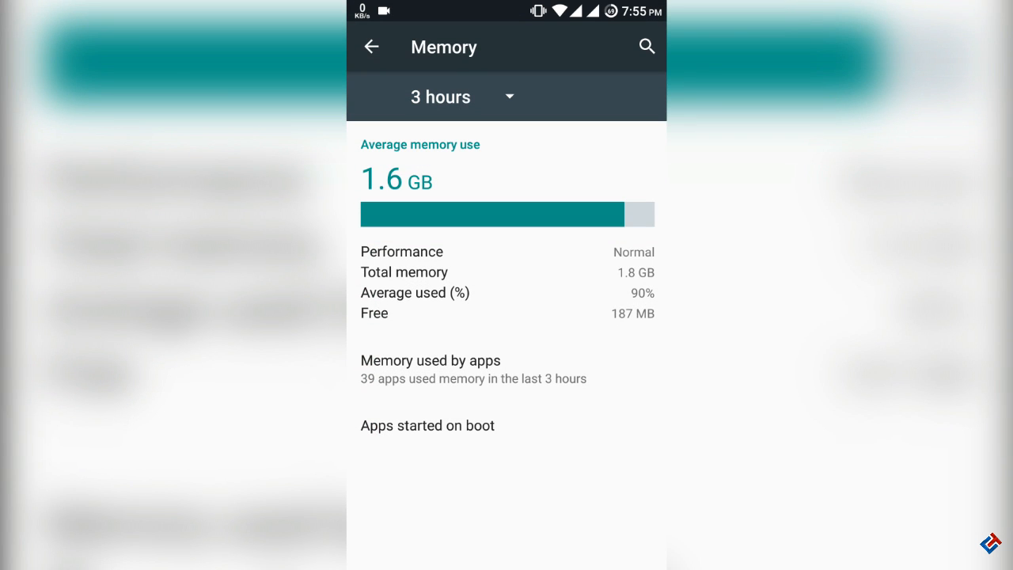
{"action": "left_click", "coordinate": [569, 379]}
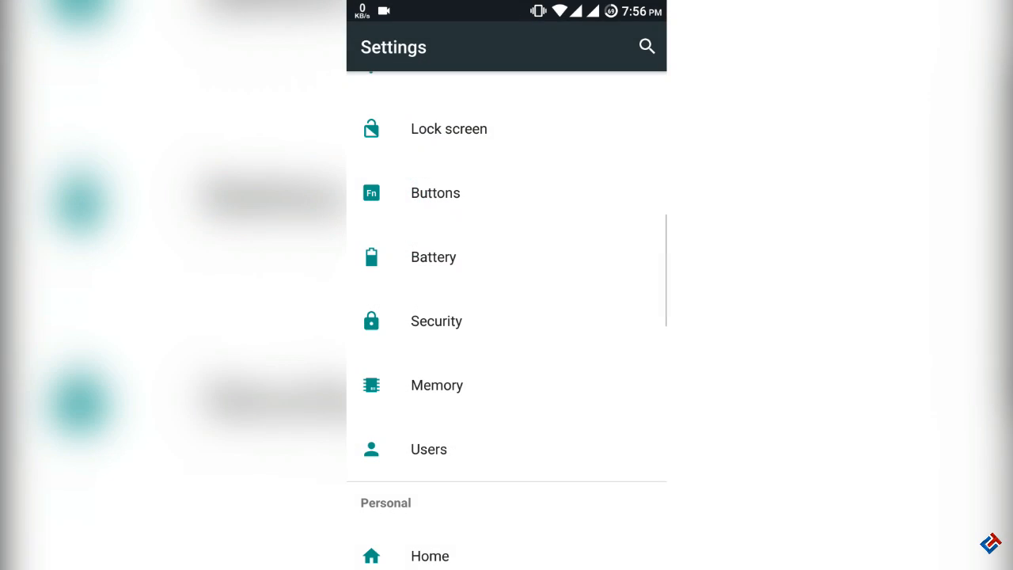
{"action": "scroll", "scroll_direction": "down", "scroll_amount": 3}
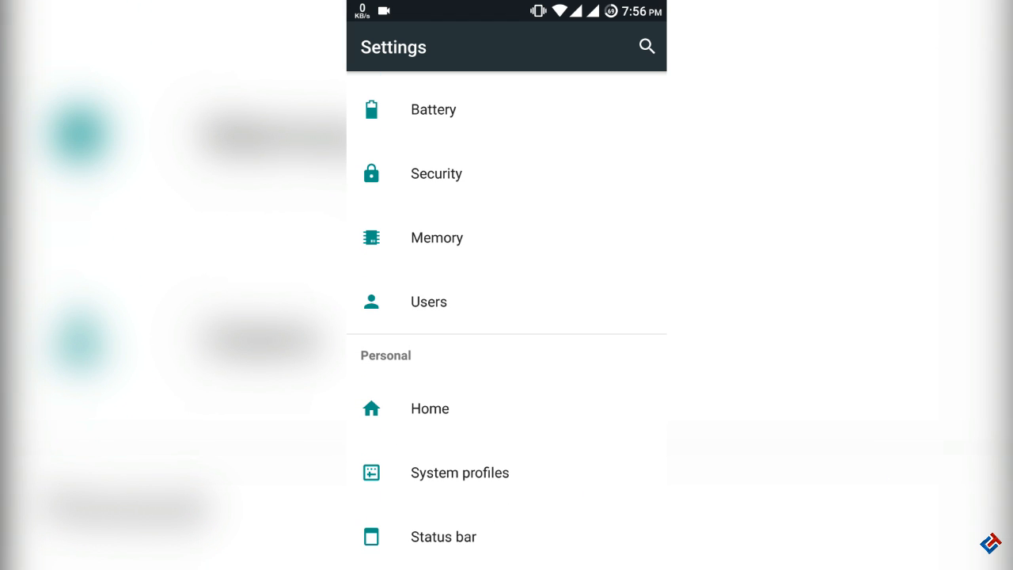
{"action": "scroll", "scroll_direction": "down", "scroll_amount": 3}
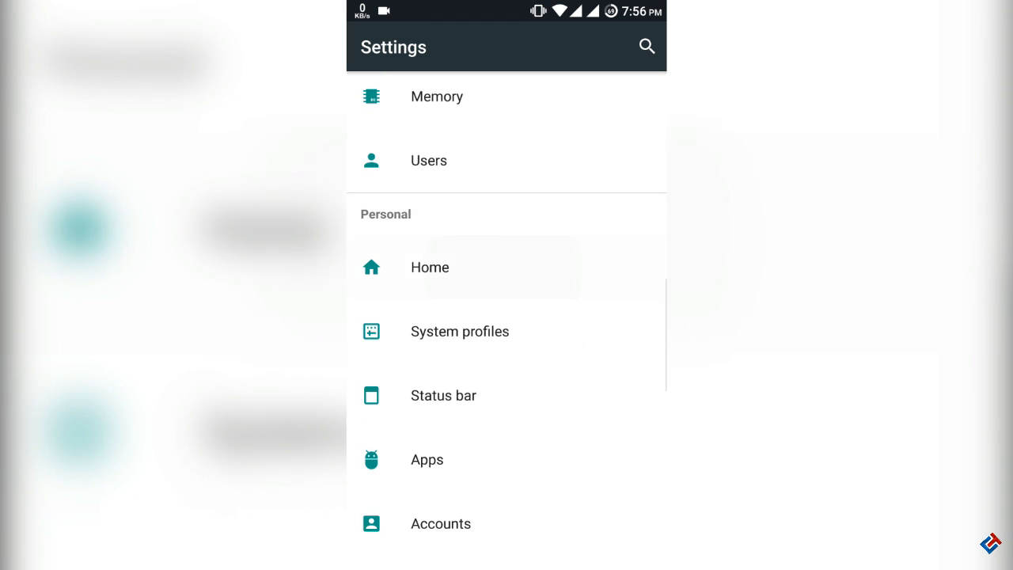
{"action": "left_click", "coordinate": [430, 266]}
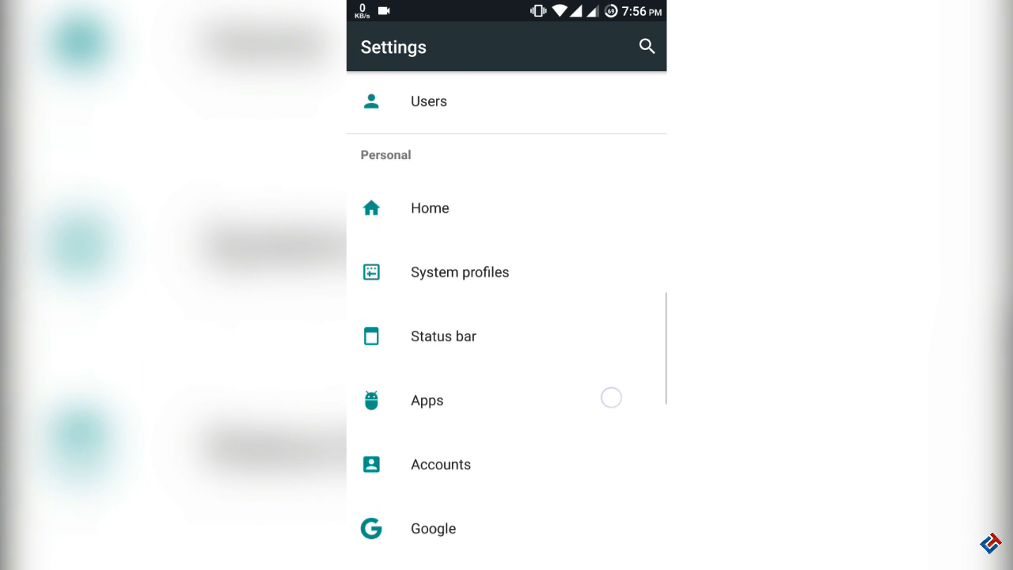
{"action": "left_click", "coordinate": [459, 272]}
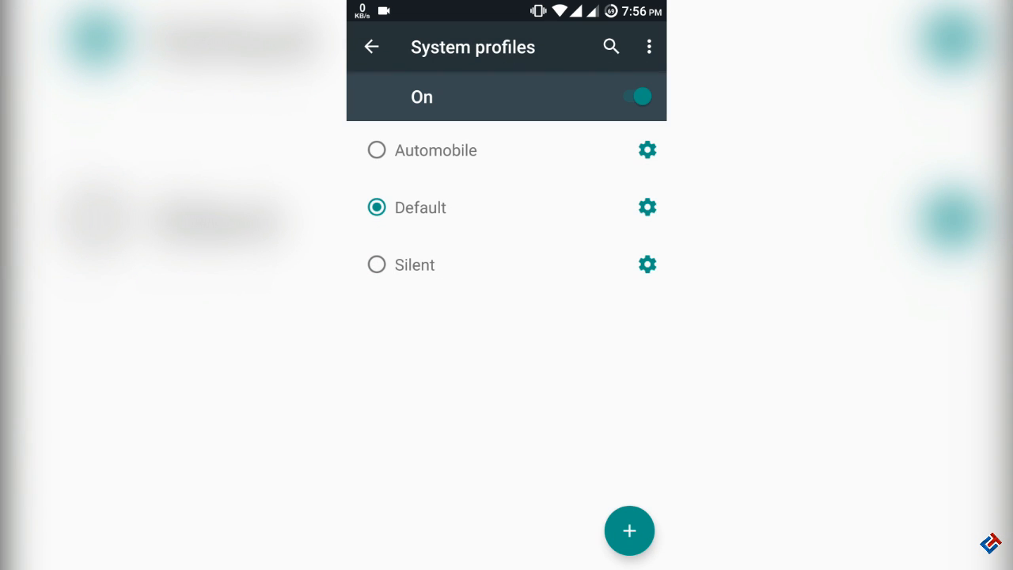
{"action": "left_click", "coordinate": [370, 48]}
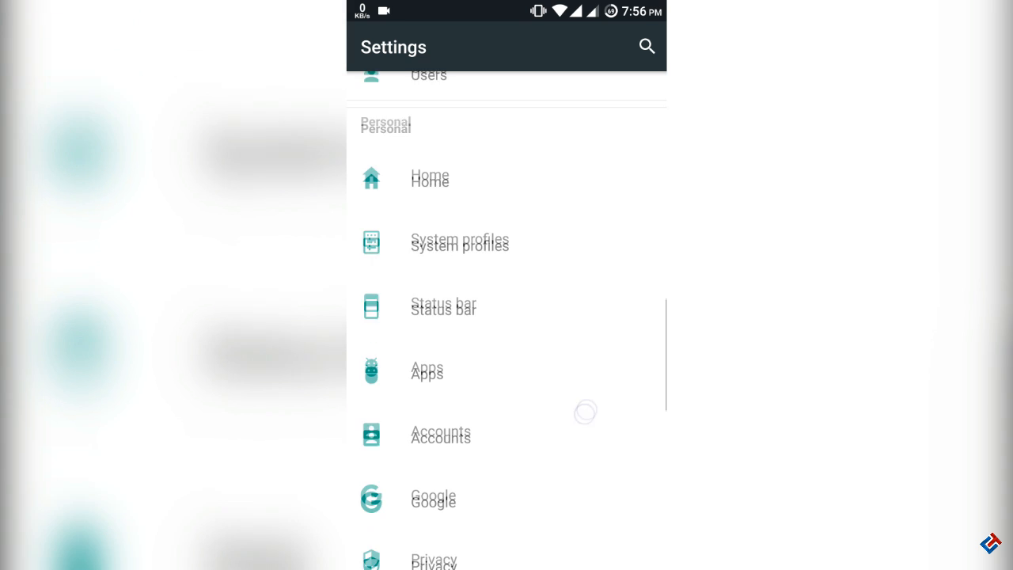
{"action": "left_click", "coordinate": [443, 307]}
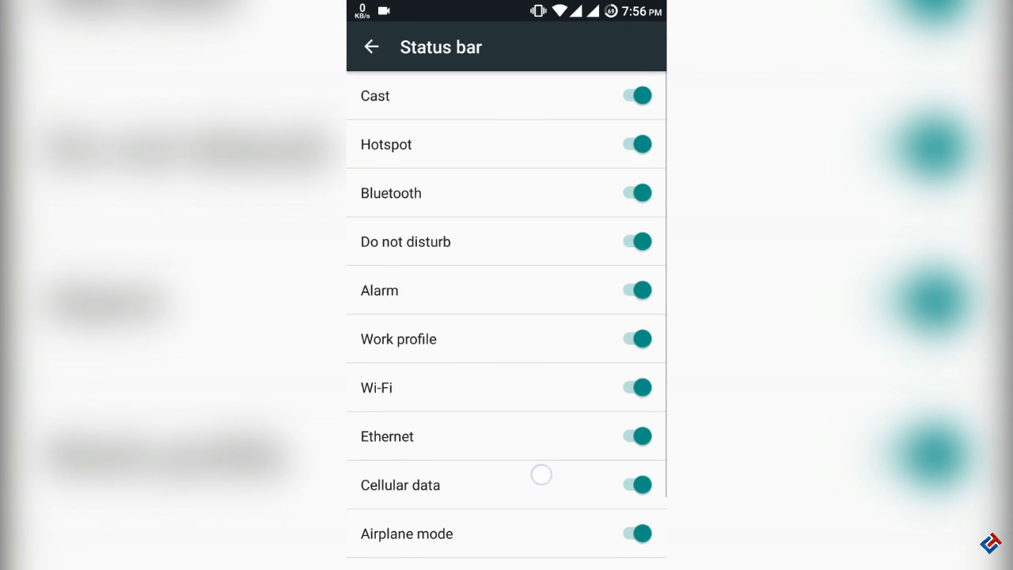
{"action": "scroll", "scroll_direction": "down", "scroll_amount": 3}
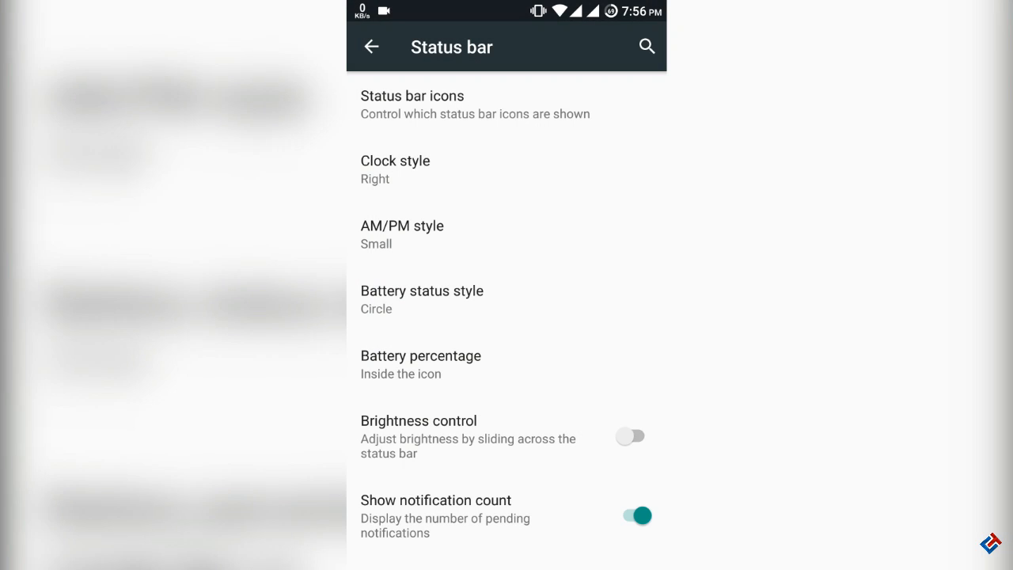
{"action": "scroll", "scroll_direction": "down", "scroll_amount": 3}
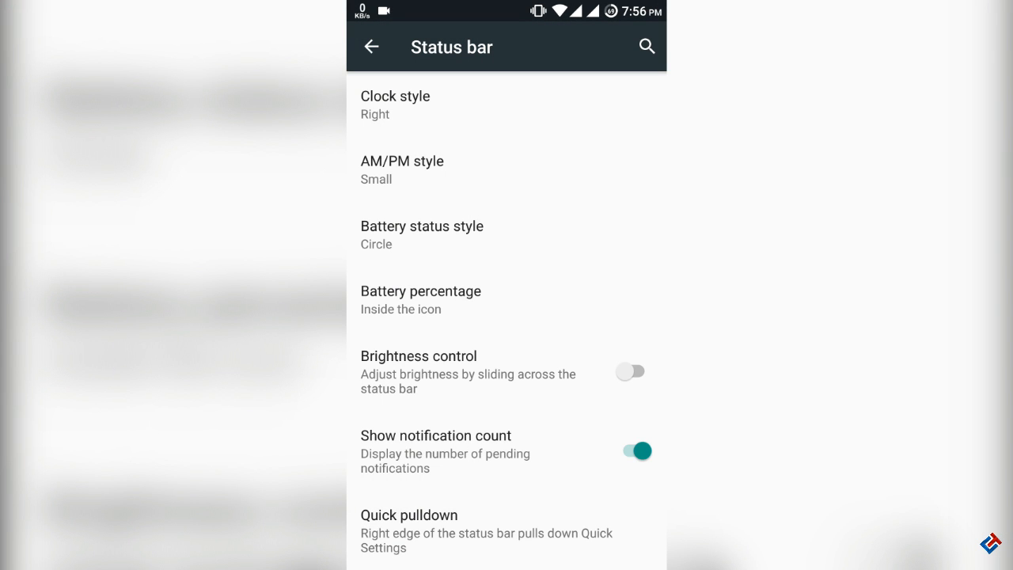
{"action": "left_click", "coordinate": [370, 48]}
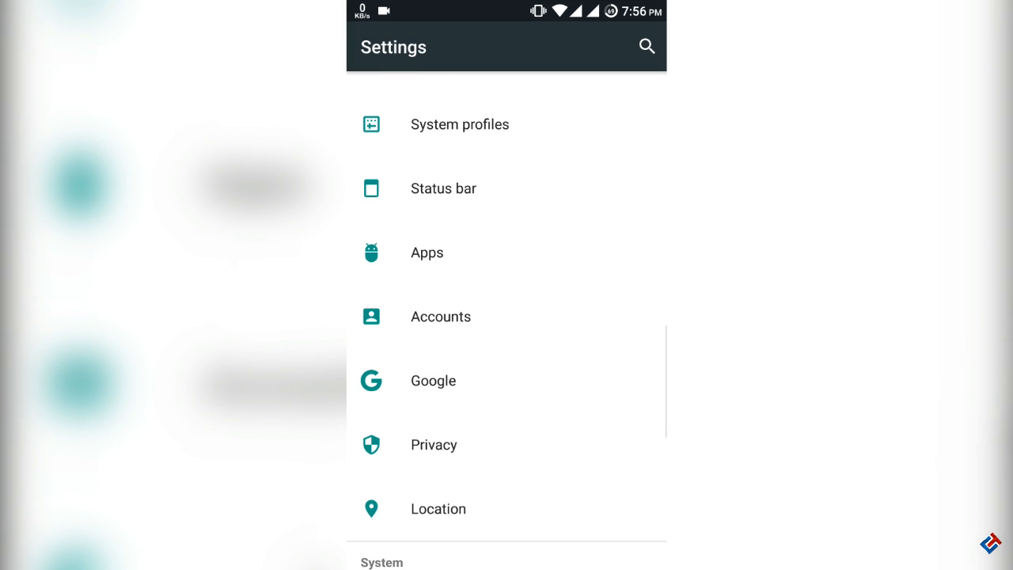
View the Storage & USB usage page and return to the Settings list.
{"action": "scroll", "scroll_direction": "down", "scroll_amount": 3}
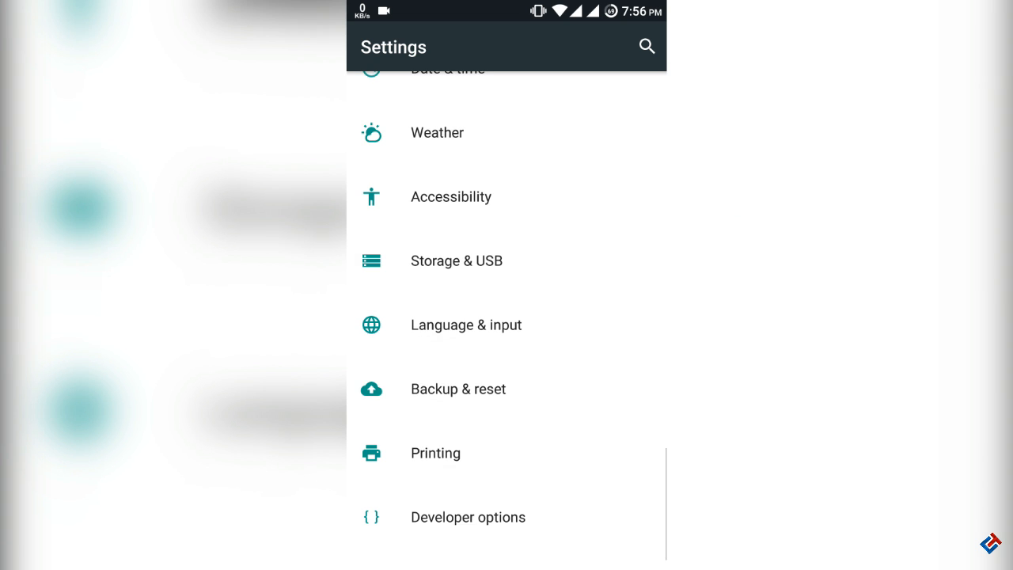
{"action": "left_click", "coordinate": [456, 259]}
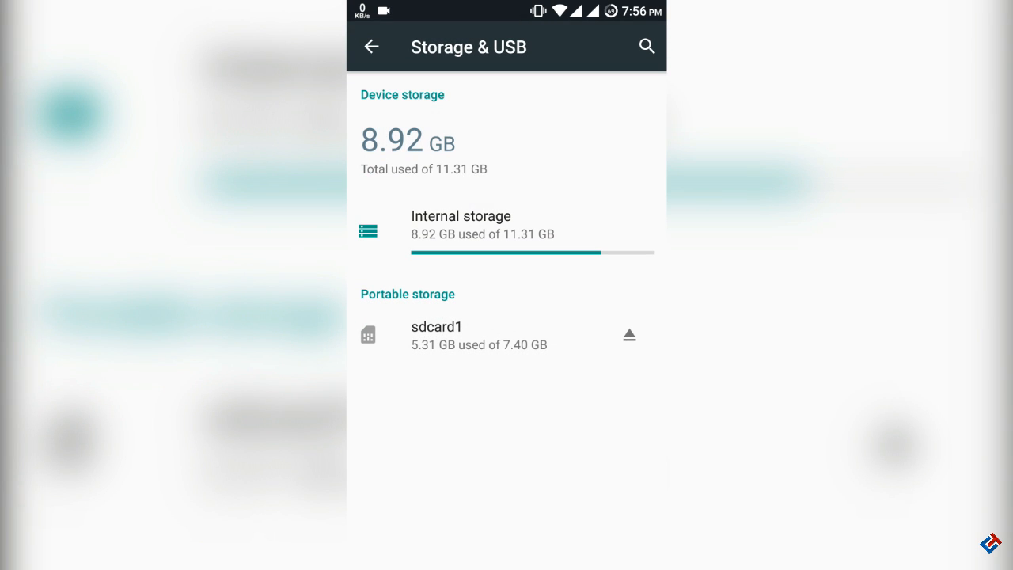
{"action": "left_click", "coordinate": [451, 224]}
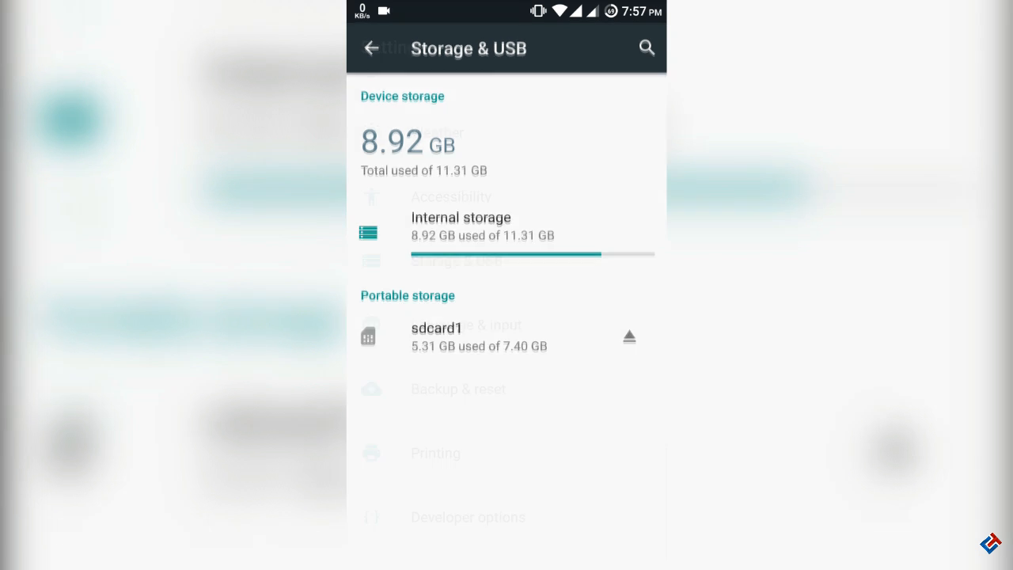
{"action": "left_click", "coordinate": [371, 47]}
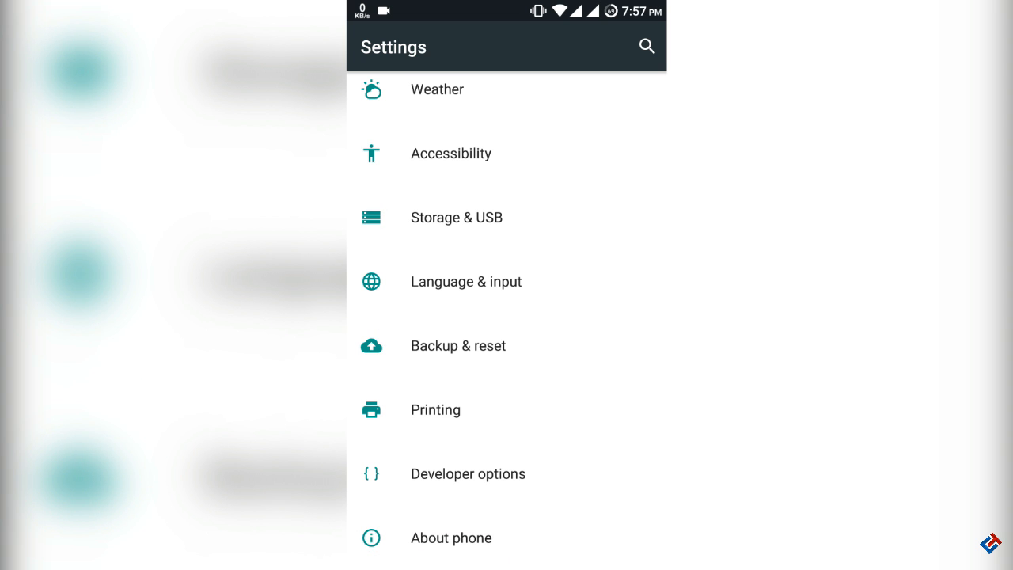
Bring up Developer options and scroll through its entries.
{"action": "left_click", "coordinate": [468, 473]}
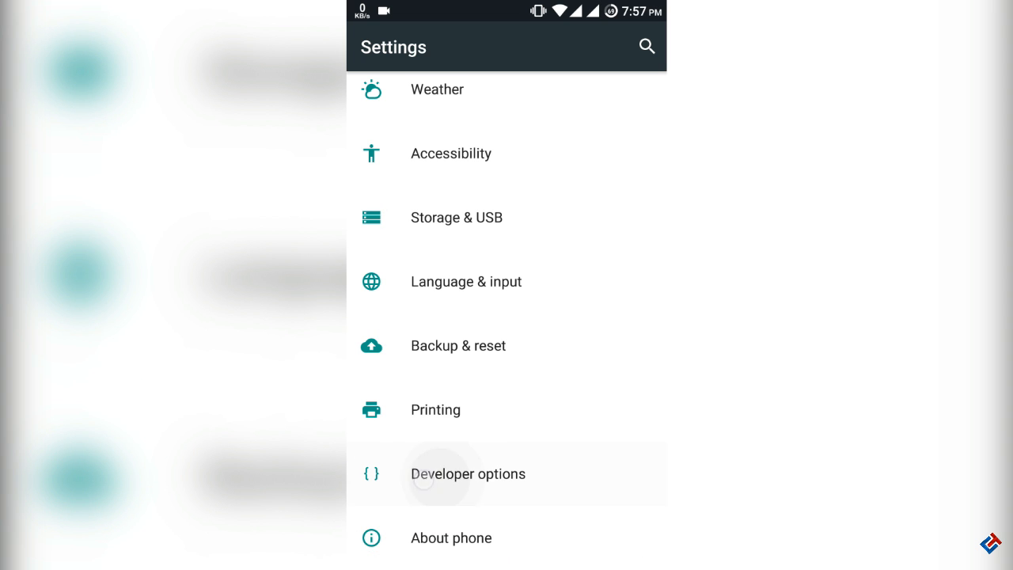
{"action": "left_click", "coordinate": [468, 473]}
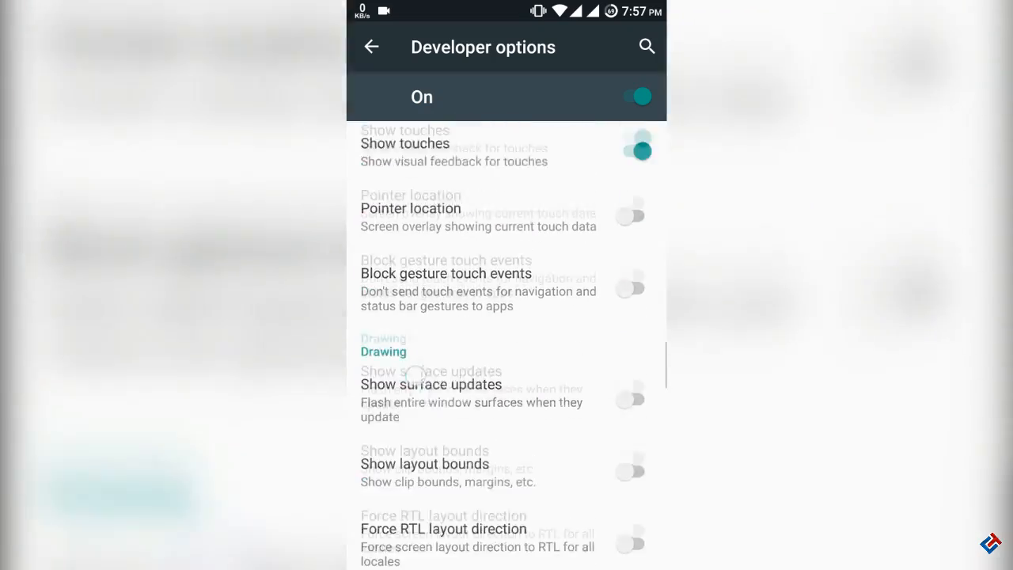
{"action": "scroll", "scroll_direction": "down", "scroll_amount": 3}
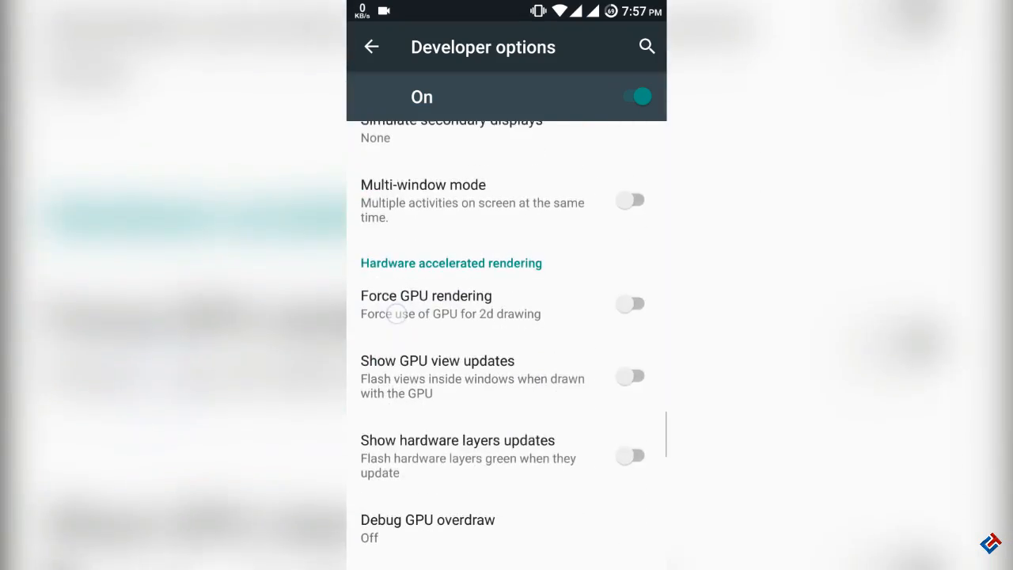
{"action": "scroll", "scroll_direction": "down", "scroll_amount": 3}
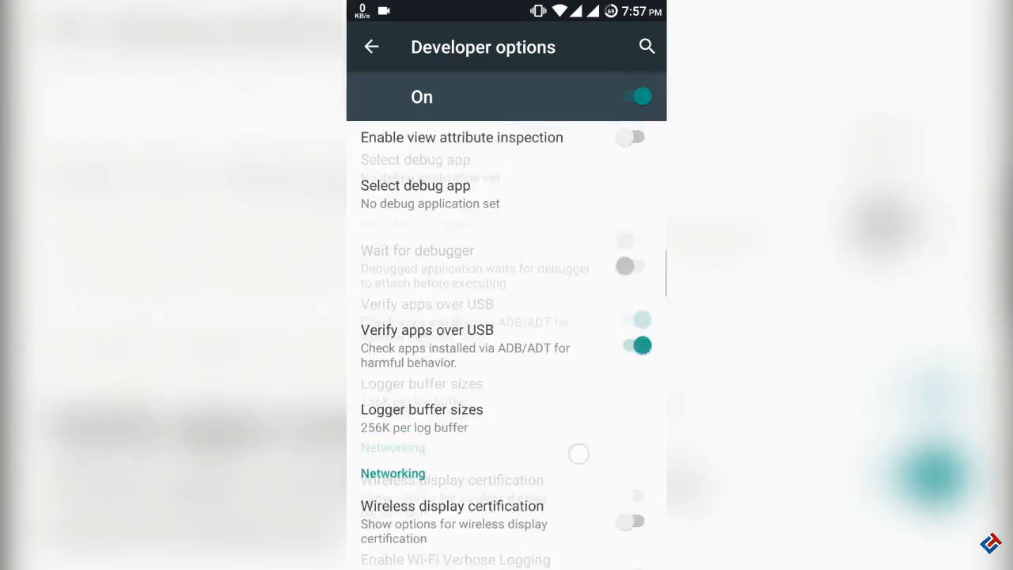
{"action": "scroll", "scroll_direction": "down", "scroll_amount": 3}
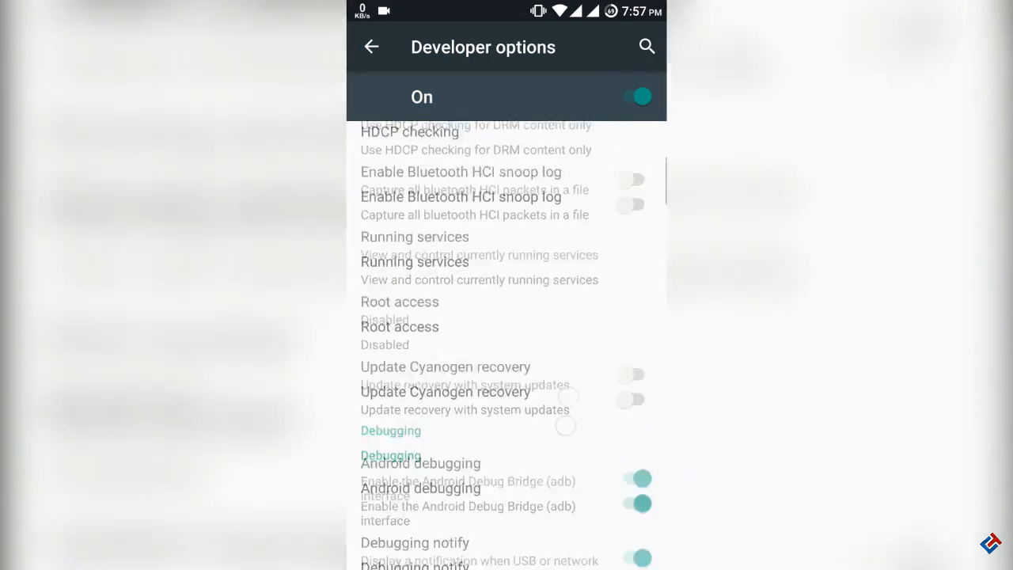
Leave Developer options and scroll through About phone's device model and CyanogenMod version.
{"action": "left_click", "coordinate": [370, 48]}
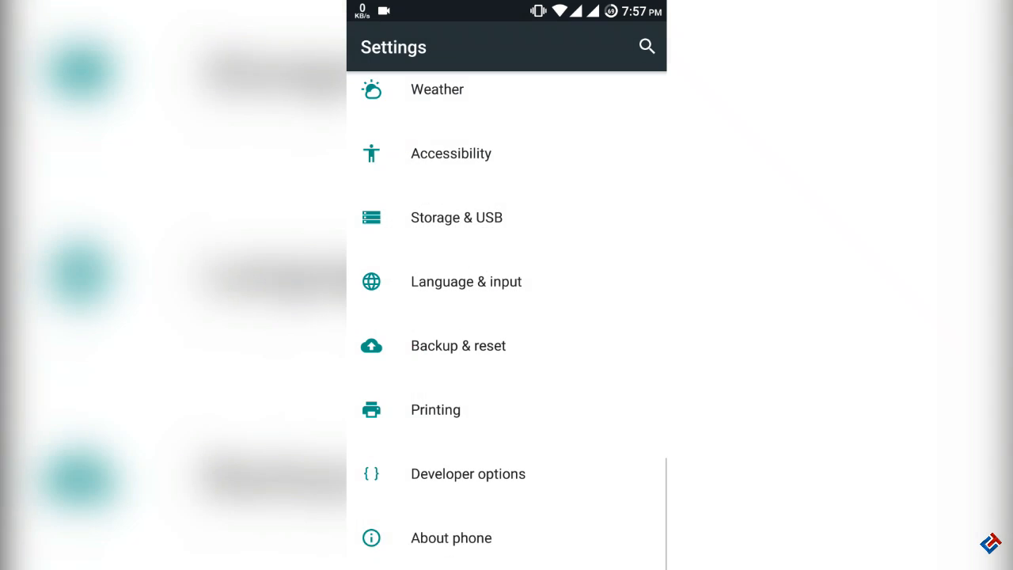
{"action": "left_click", "coordinate": [451, 538]}
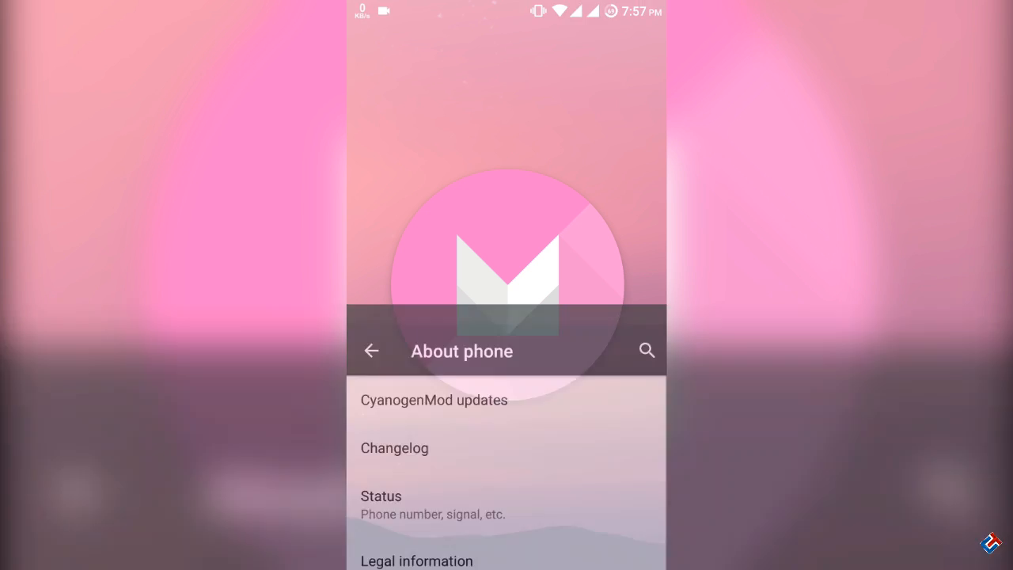
{"action": "scroll", "scroll_direction": "down", "scroll_amount": 3}
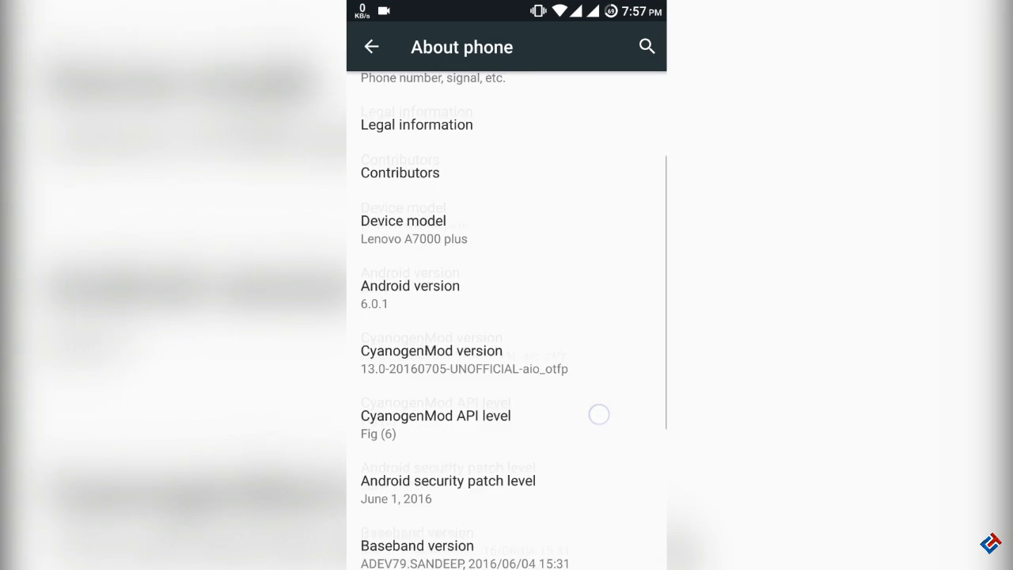
{"action": "scroll", "scroll_direction": "down", "scroll_amount": 3}
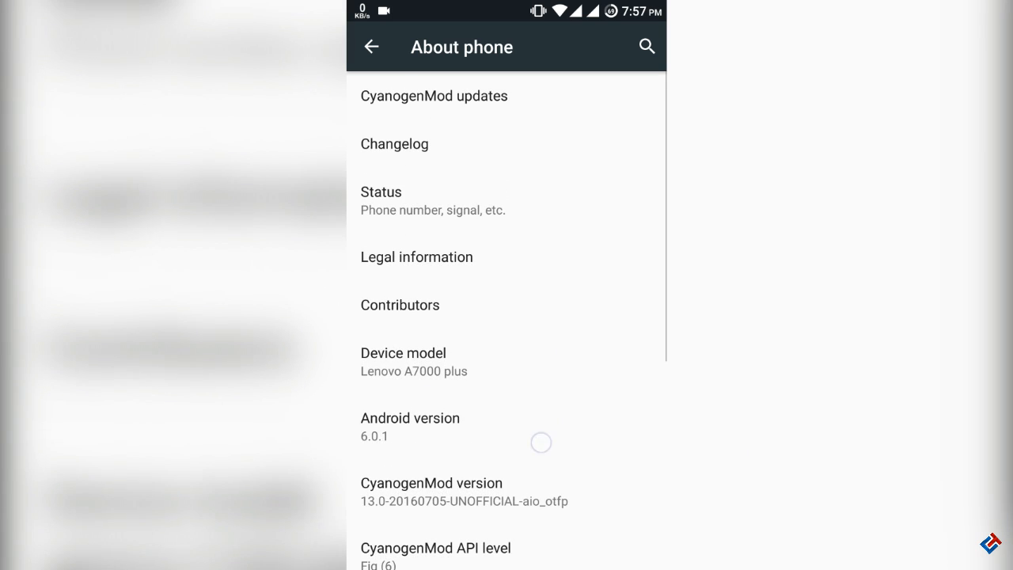
{"action": "scroll", "scroll_direction": "down", "scroll_amount": 3}
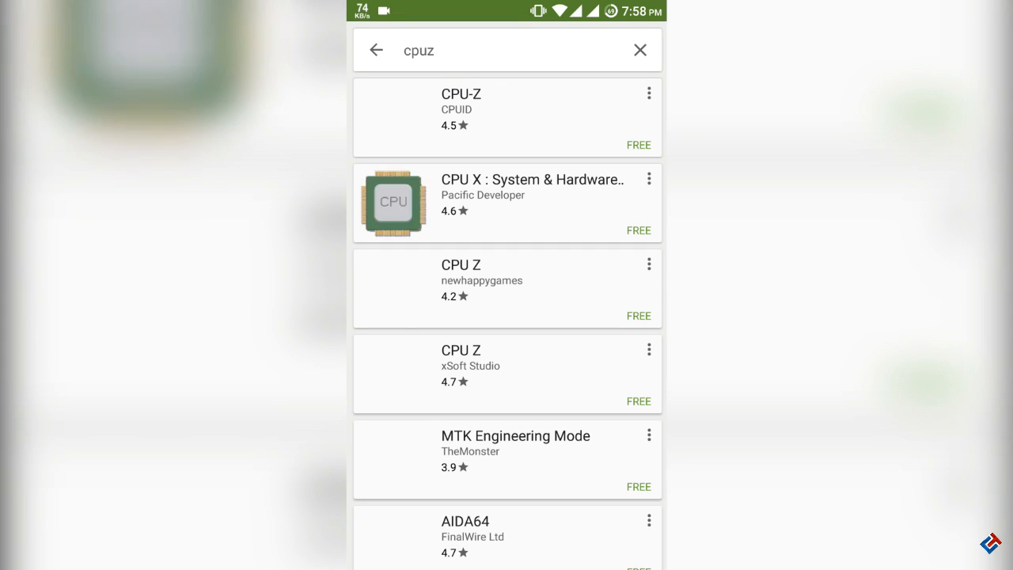
Launch CPU-Z from its Play Store listing and scroll the SOC processor readout.
{"action": "left_click", "coordinate": [461, 103]}
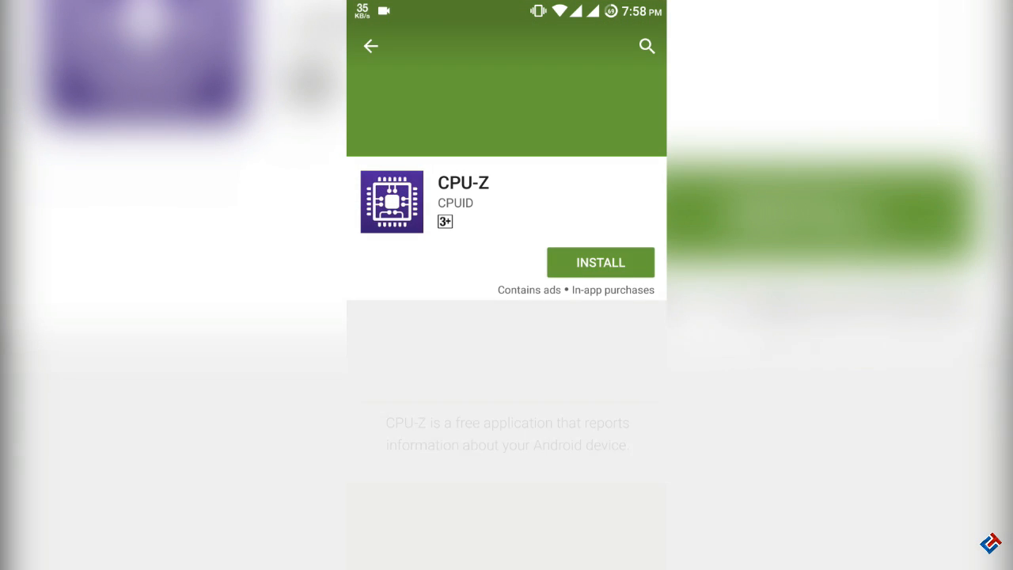
{"action": "left_click", "coordinate": [599, 262]}
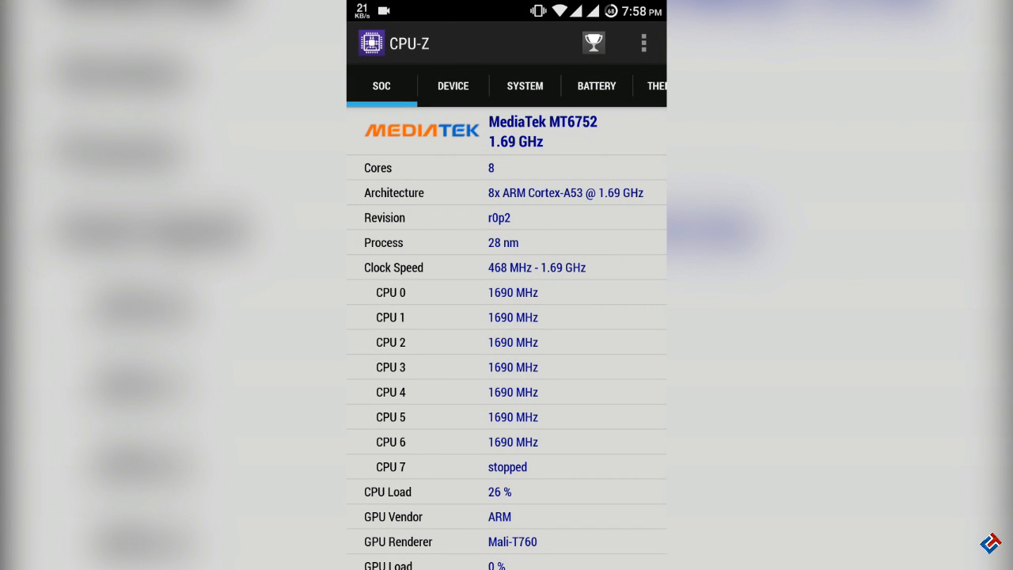
{"action": "scroll", "scroll_direction": "down", "scroll_amount": 3}
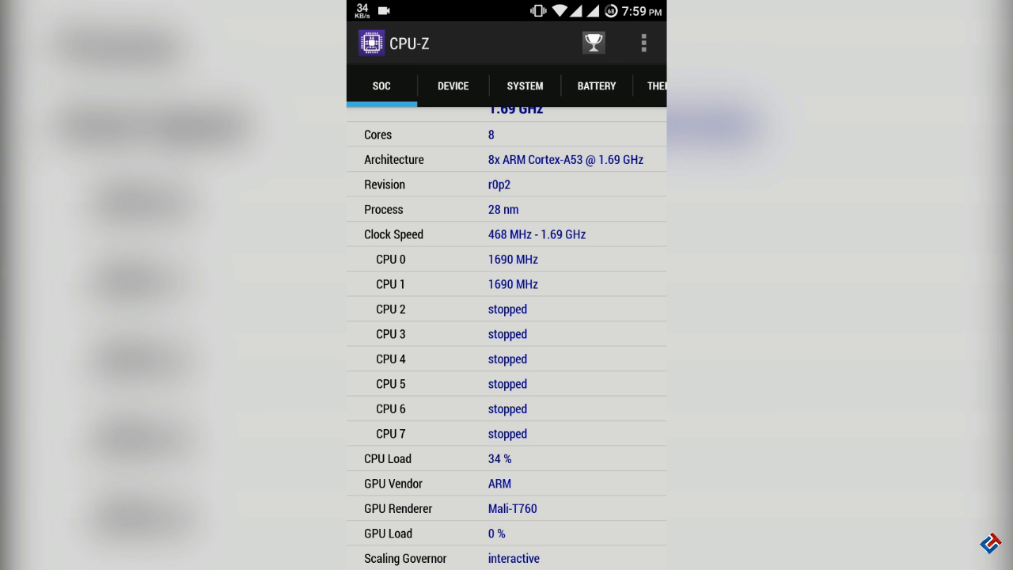
Review the Device, System, Battery and Thermal tabs of CPU-Z.
{"action": "left_click", "coordinate": [452, 86]}
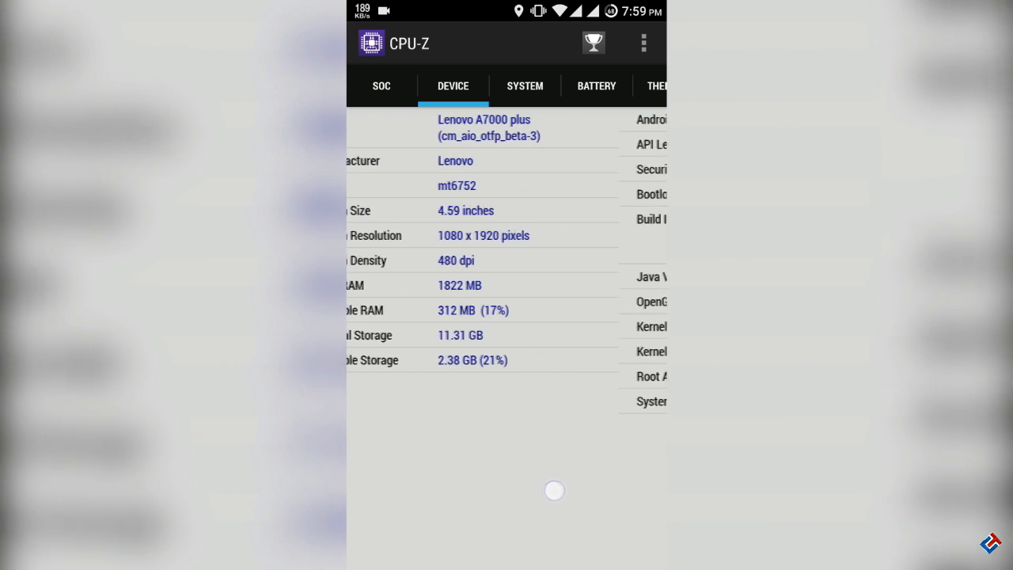
{"action": "left_click", "coordinate": [523, 86]}
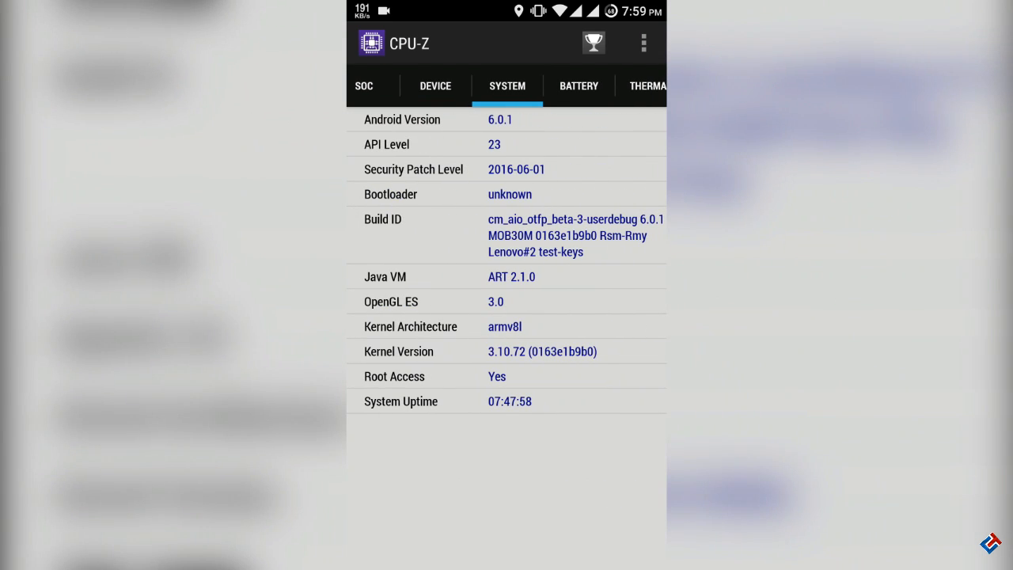
{"action": "left_click", "coordinate": [579, 86]}
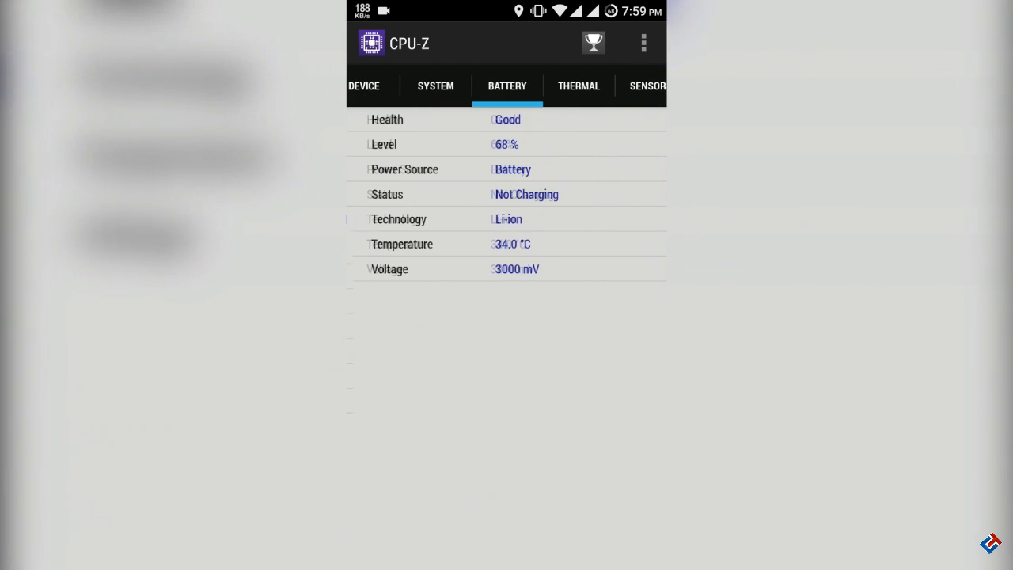
{"action": "left_click", "coordinate": [506, 86]}
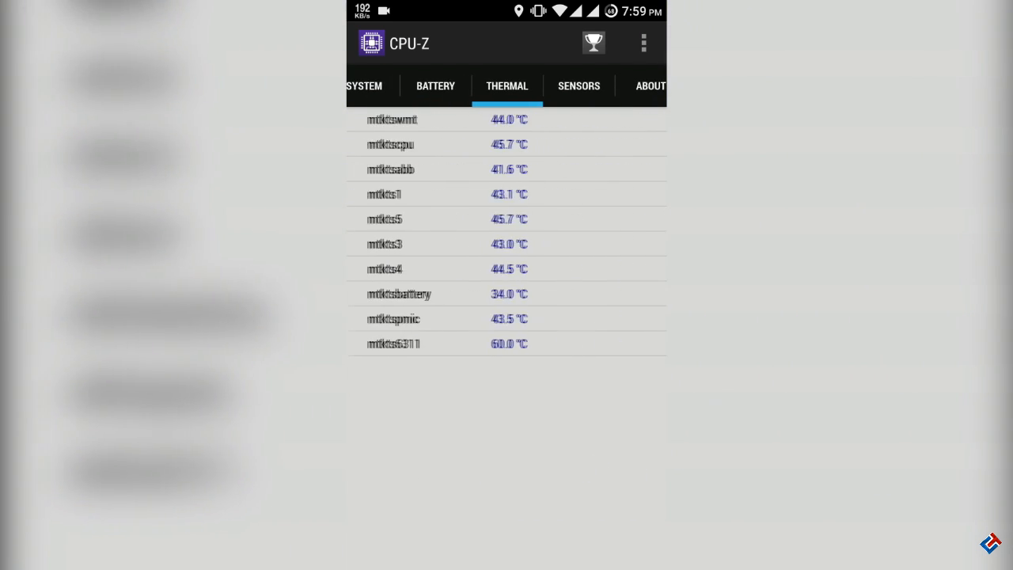
{"action": "left_click", "coordinate": [579, 85]}
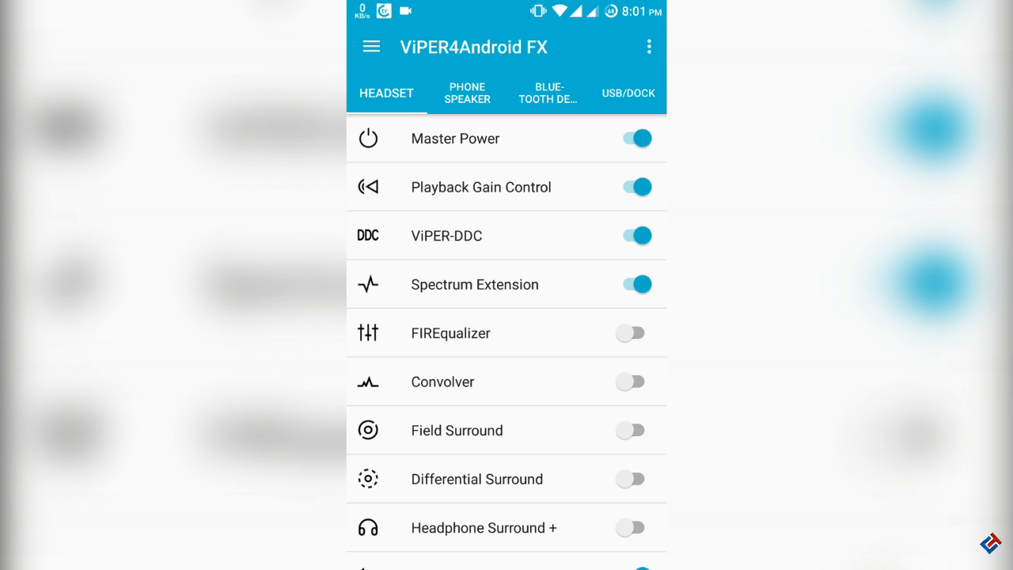
Scroll through ViPER-DDC's Listening Device headphone list and cancel without changing the device.
{"action": "left_click", "coordinate": [446, 234]}
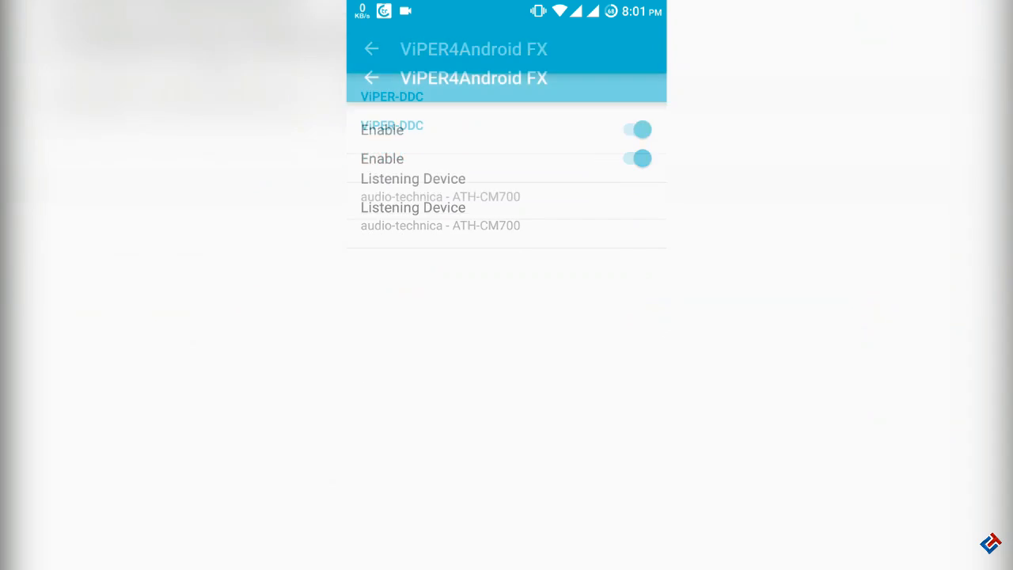
{"action": "left_click", "coordinate": [440, 218]}
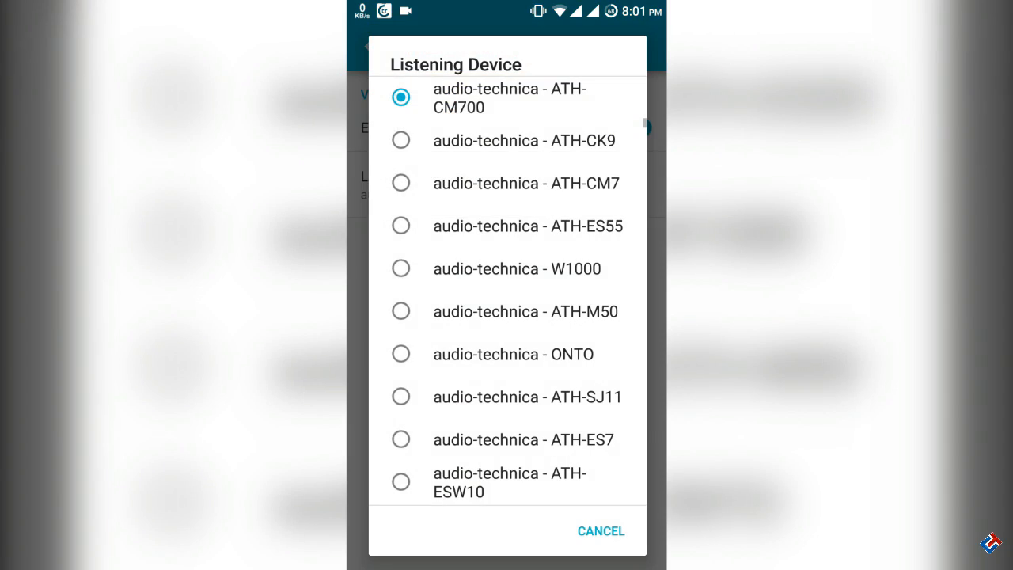
{"action": "scroll", "scroll_direction": "down", "scroll_amount": 3}
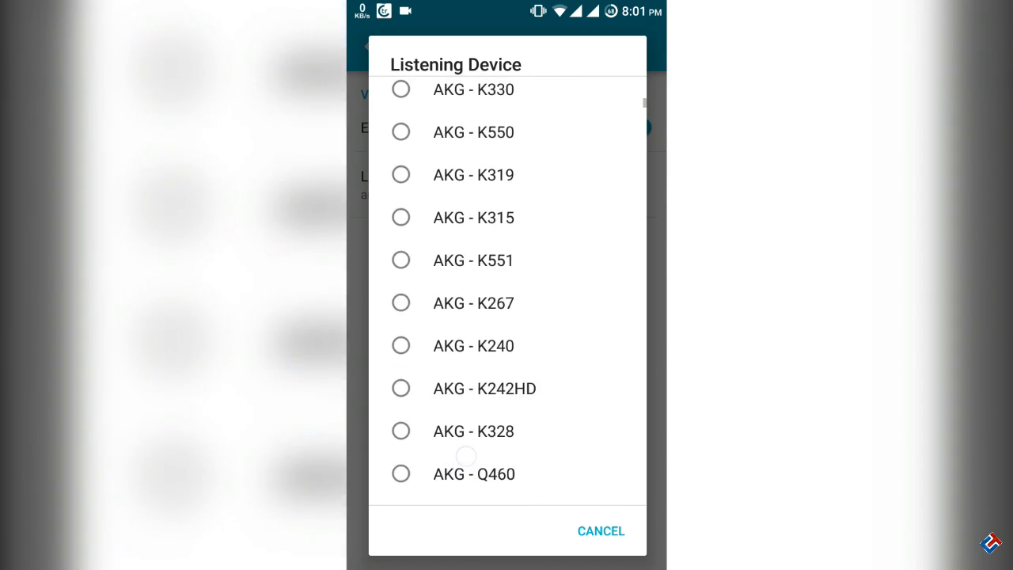
{"action": "scroll", "scroll_direction": "down", "scroll_amount": 3}
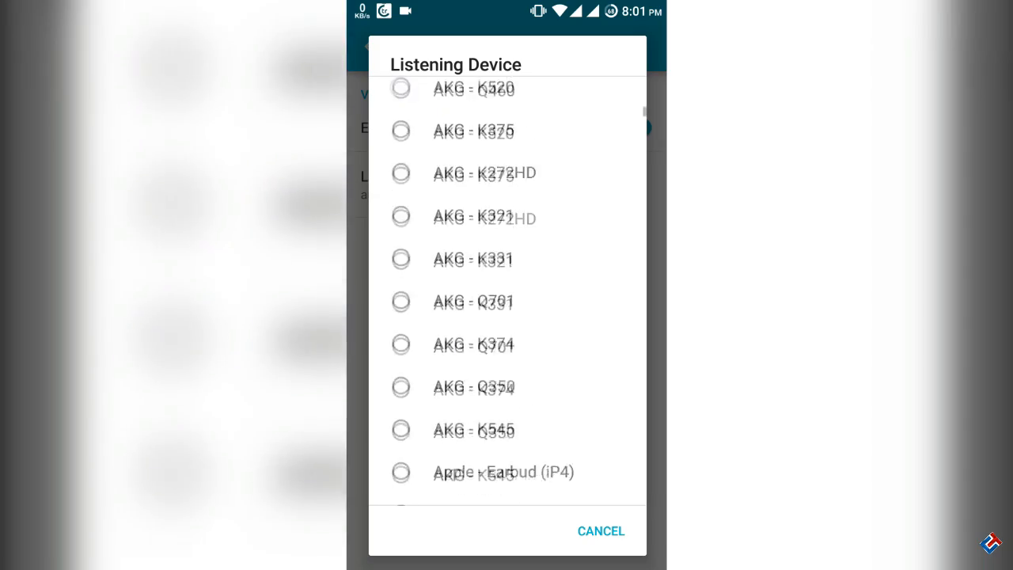
{"action": "scroll", "scroll_direction": "down", "scroll_amount": 3}
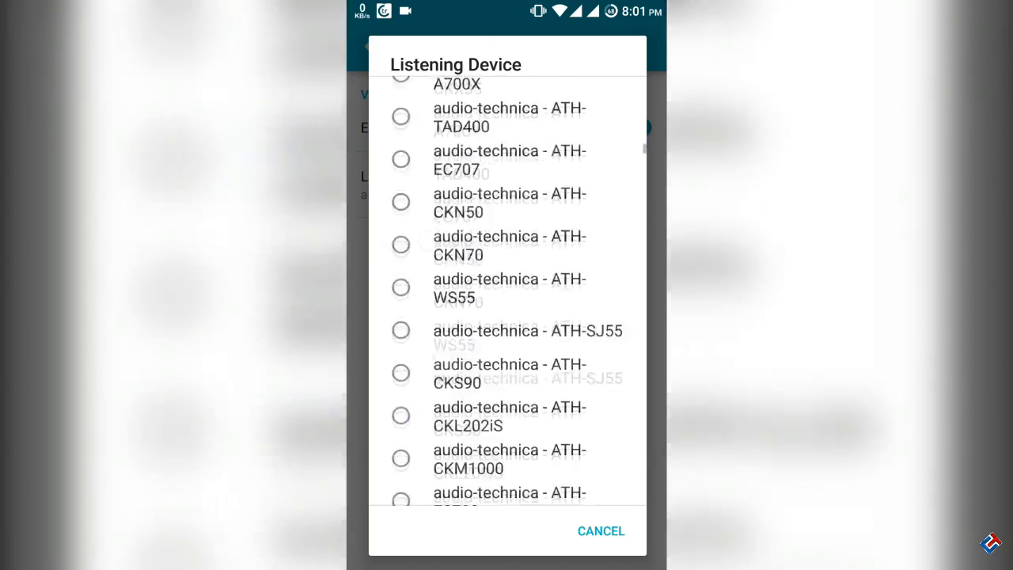
{"action": "scroll", "scroll_direction": "down", "scroll_amount": 3}
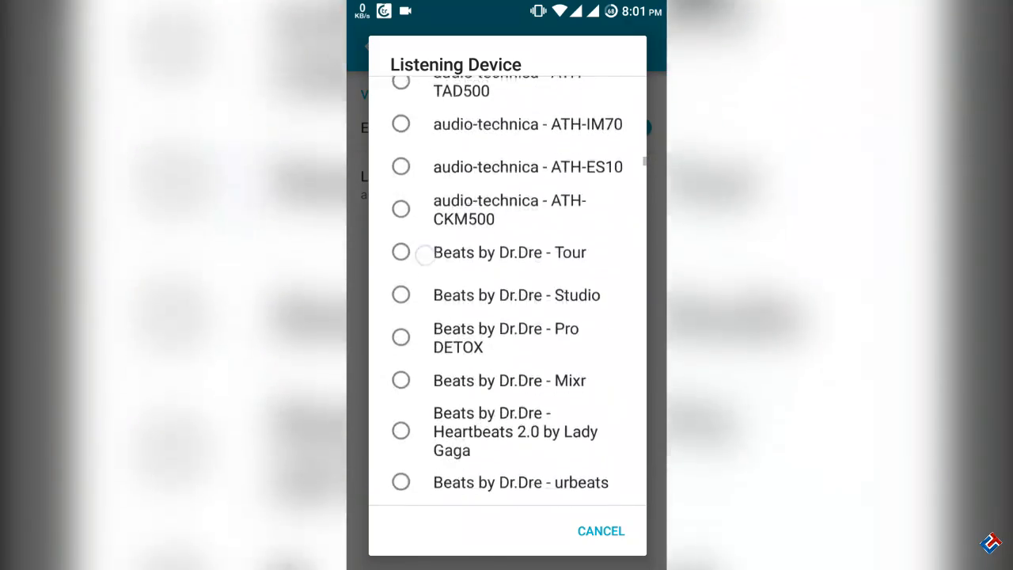
{"action": "scroll", "scroll_direction": "down", "scroll_amount": 3}
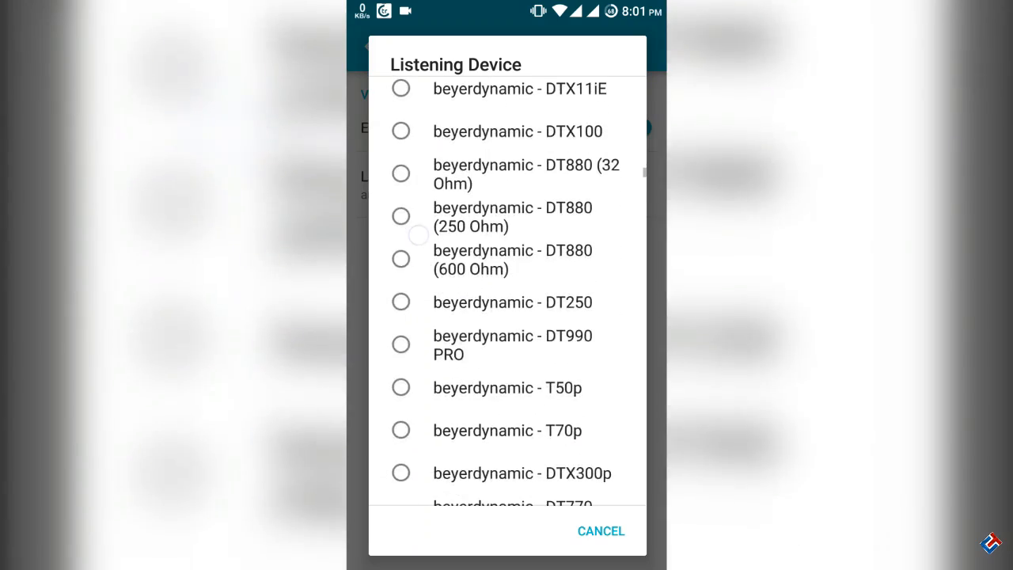
{"action": "scroll", "scroll_direction": "down", "scroll_amount": 3}
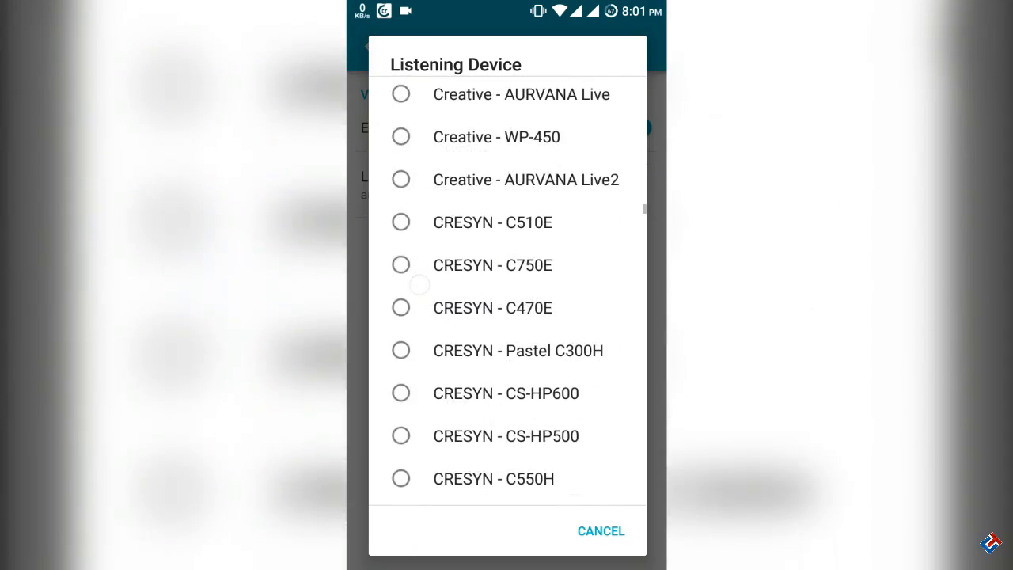
{"action": "scroll", "scroll_direction": "down", "scroll_amount": 3}
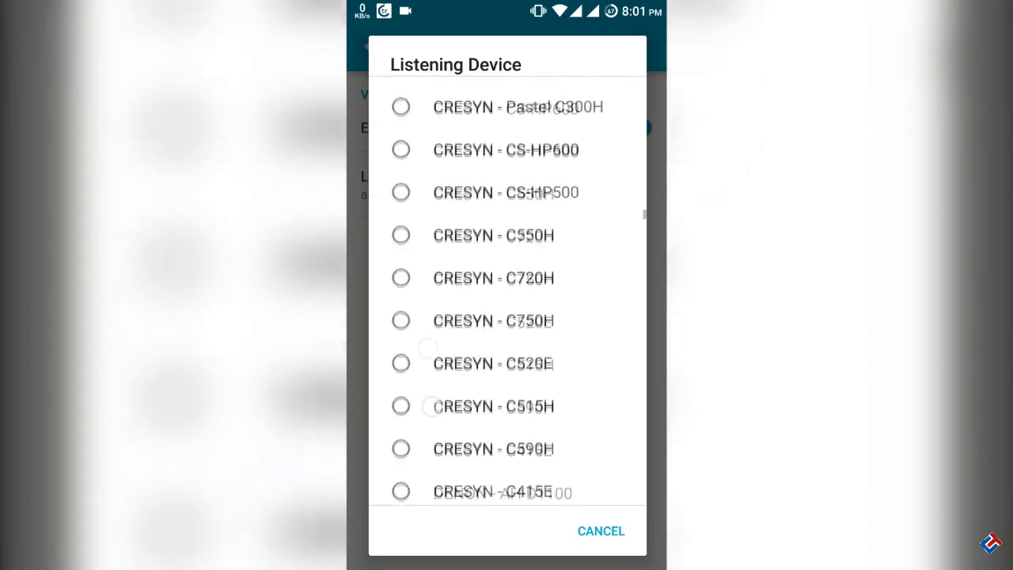
{"action": "scroll", "scroll_direction": "down", "scroll_amount": 3}
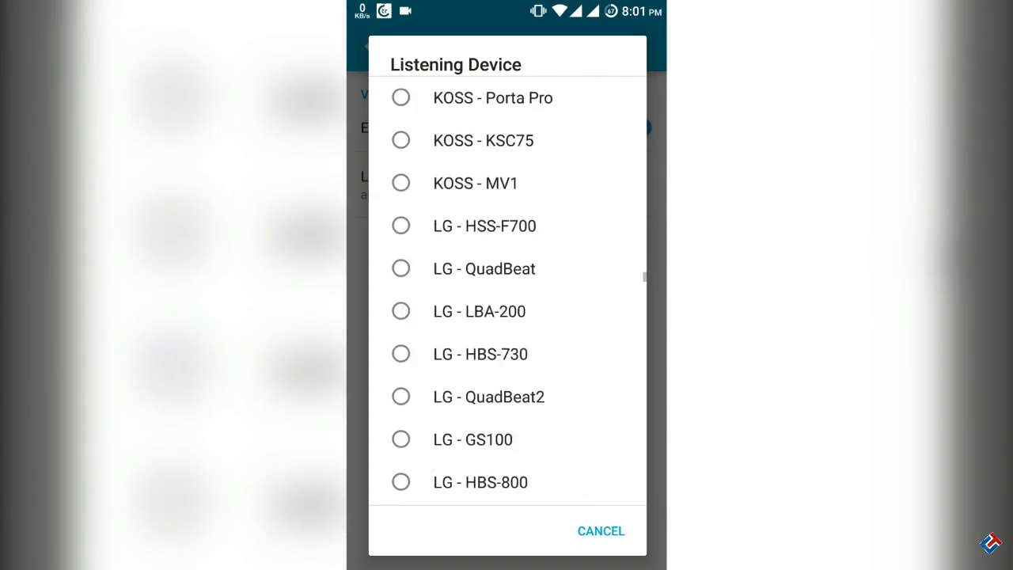
{"action": "scroll", "scroll_direction": "down", "scroll_amount": 3}
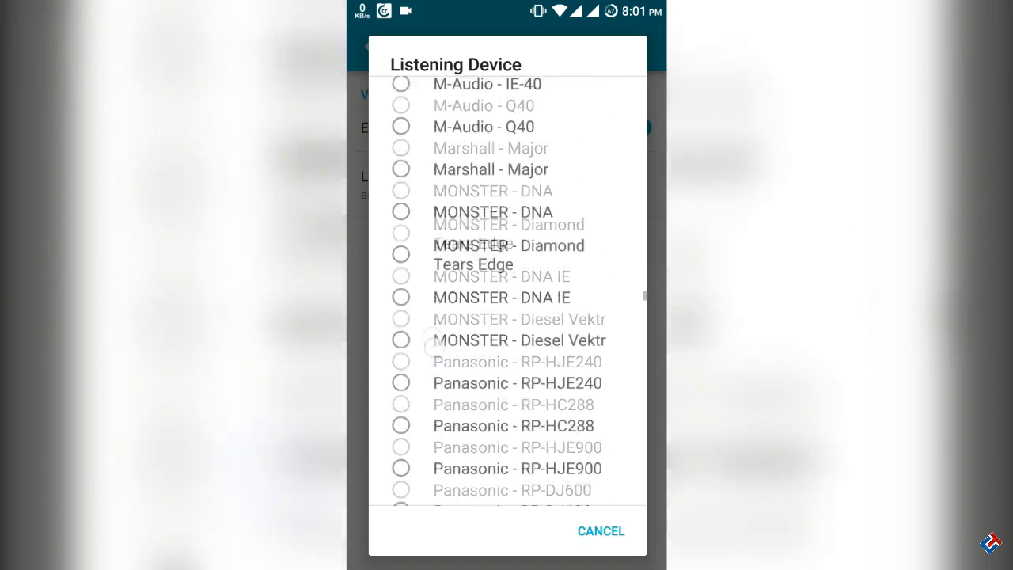
{"action": "left_click", "coordinate": [601, 530]}
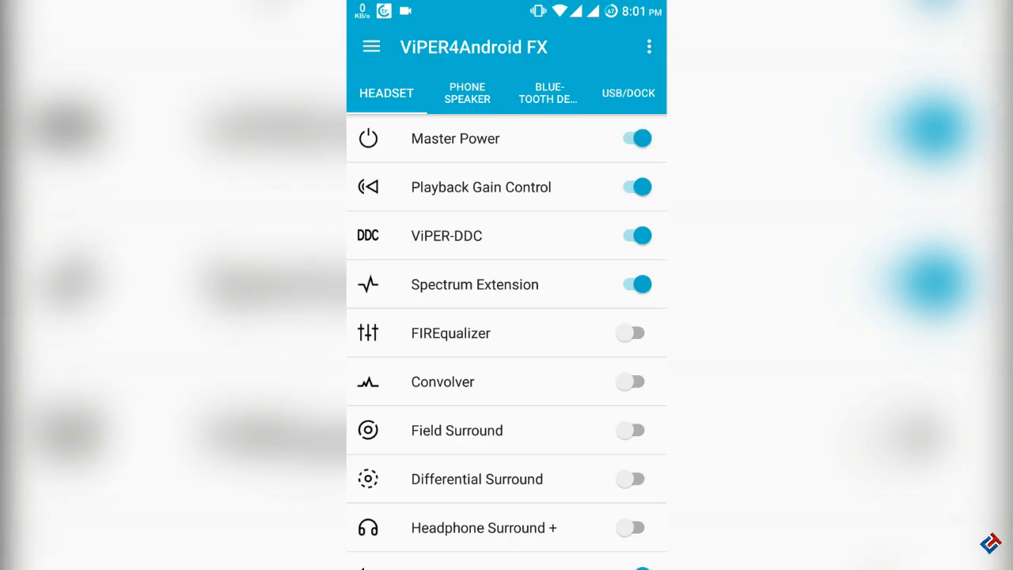
View the ViPER Bass settings with Natural Bass mode, 50 Hz frequency and 14.0 dB boost.
{"action": "scroll", "scroll_direction": "down", "scroll_amount": 3}
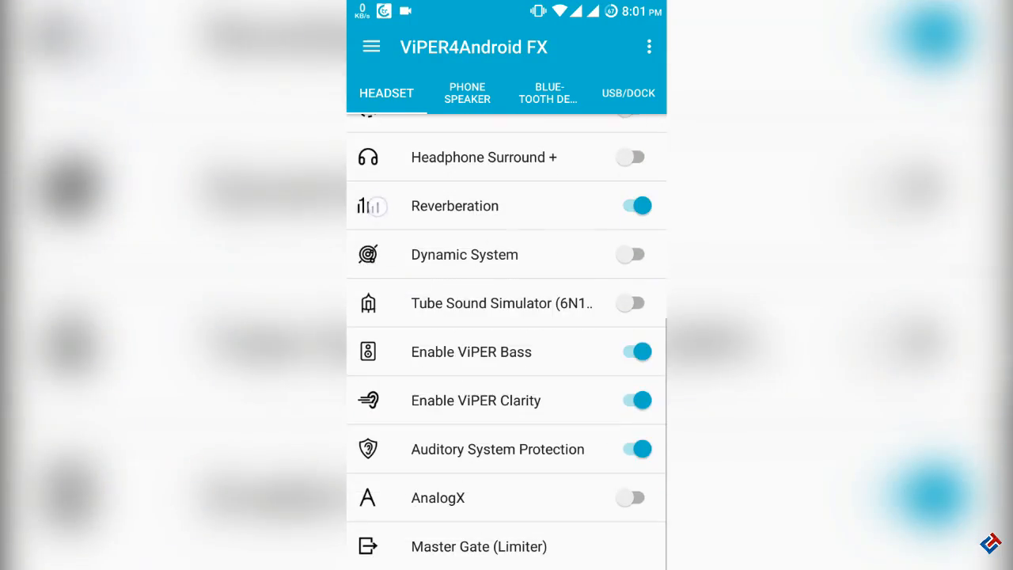
{"action": "scroll", "scroll_direction": "down", "scroll_amount": 3}
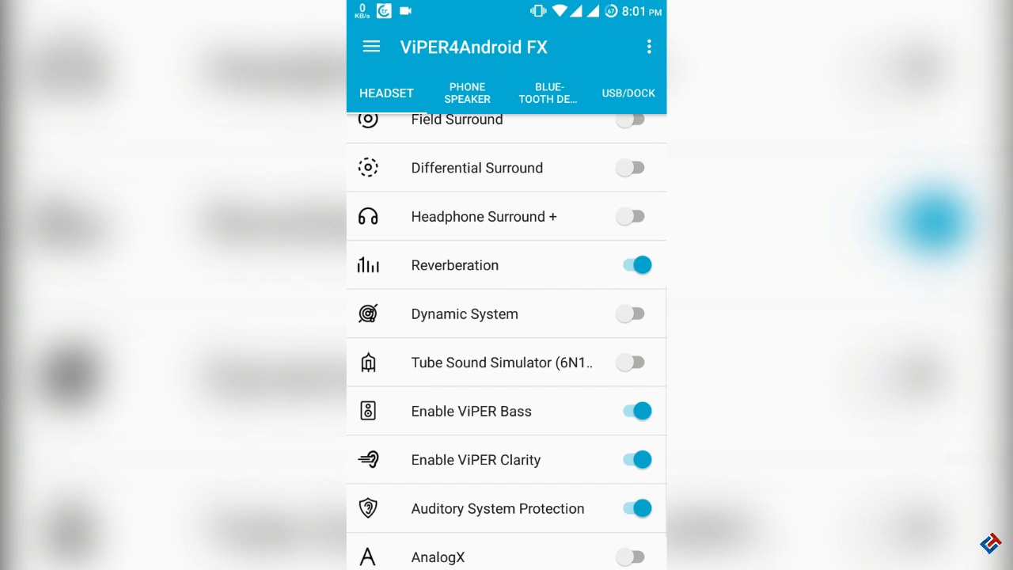
{"action": "left_click", "coordinate": [472, 411]}
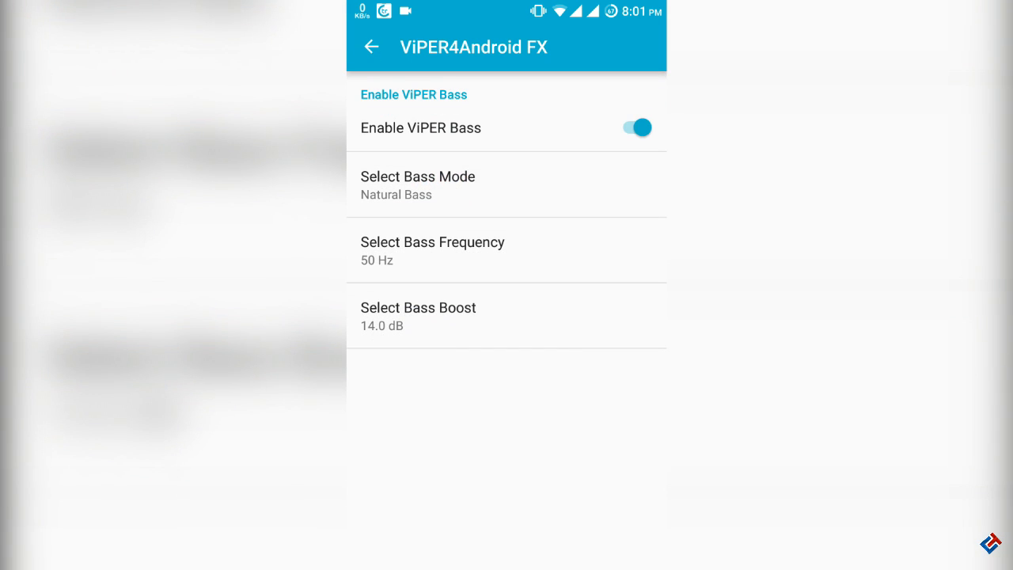
{"action": "left_click", "coordinate": [371, 46]}
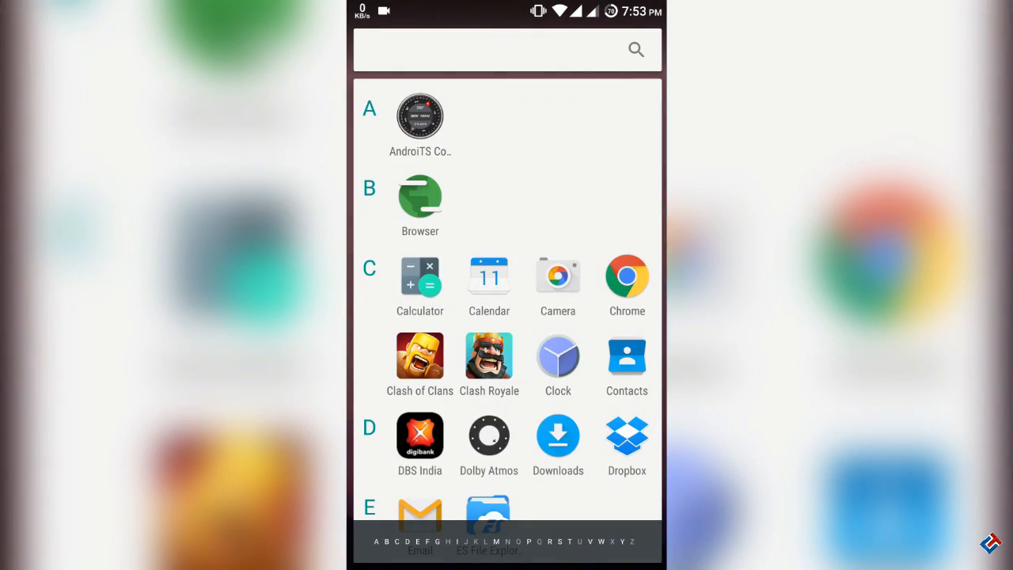
Scroll the launcher's alphabetical app drawer down to the end and back.
{"action": "scroll", "scroll_direction": "down", "scroll_amount": 3}
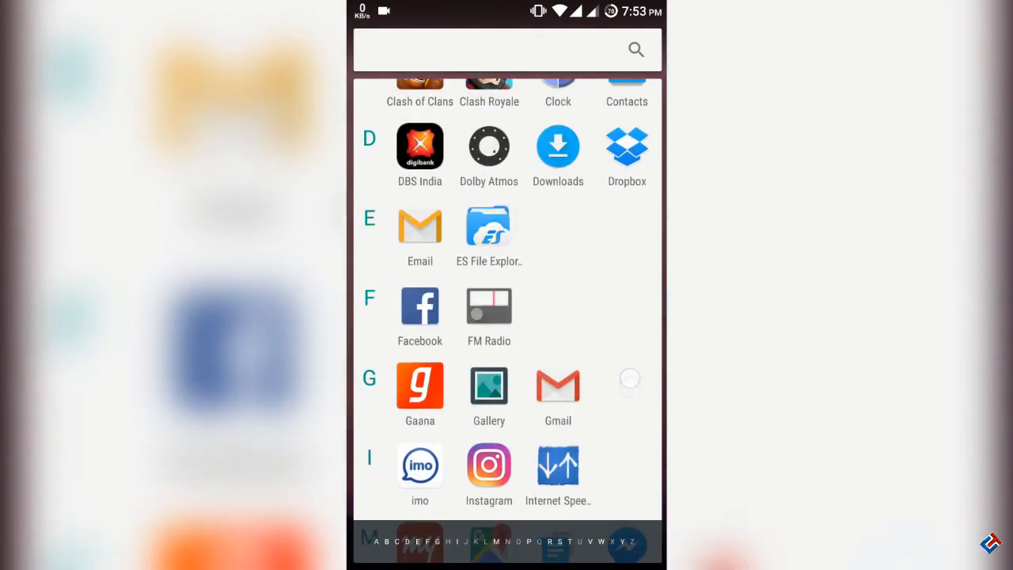
{"action": "scroll", "scroll_direction": "down", "scroll_amount": 3}
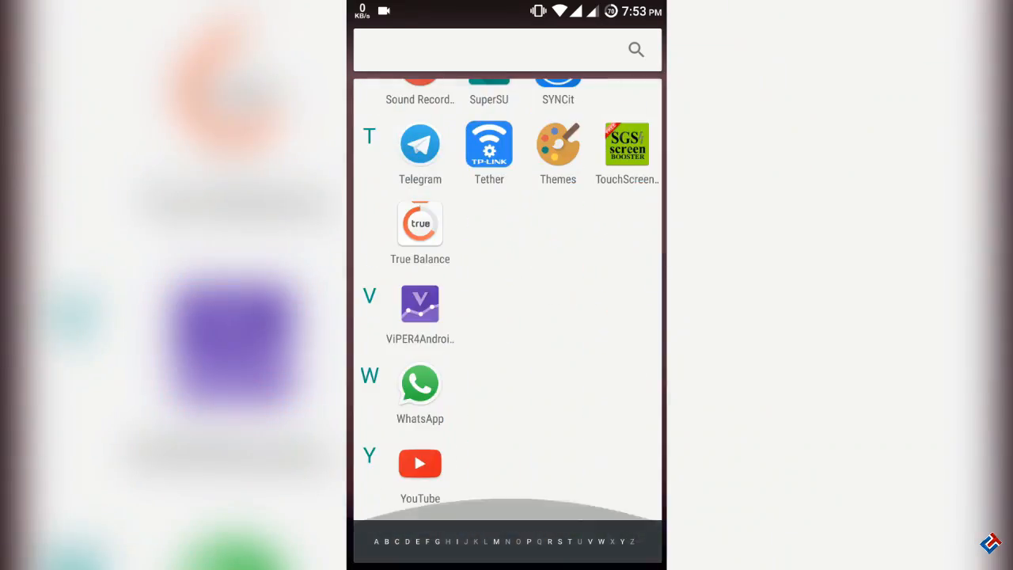
{"action": "scroll", "scroll_direction": "up", "scroll_amount": 3}
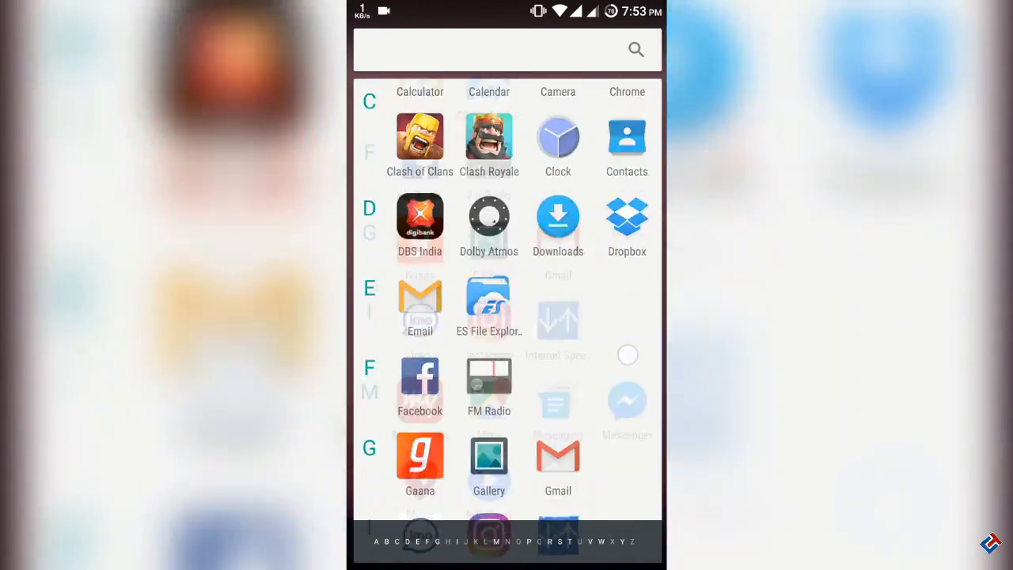
{"action": "scroll", "scroll_direction": "down", "scroll_amount": 3}
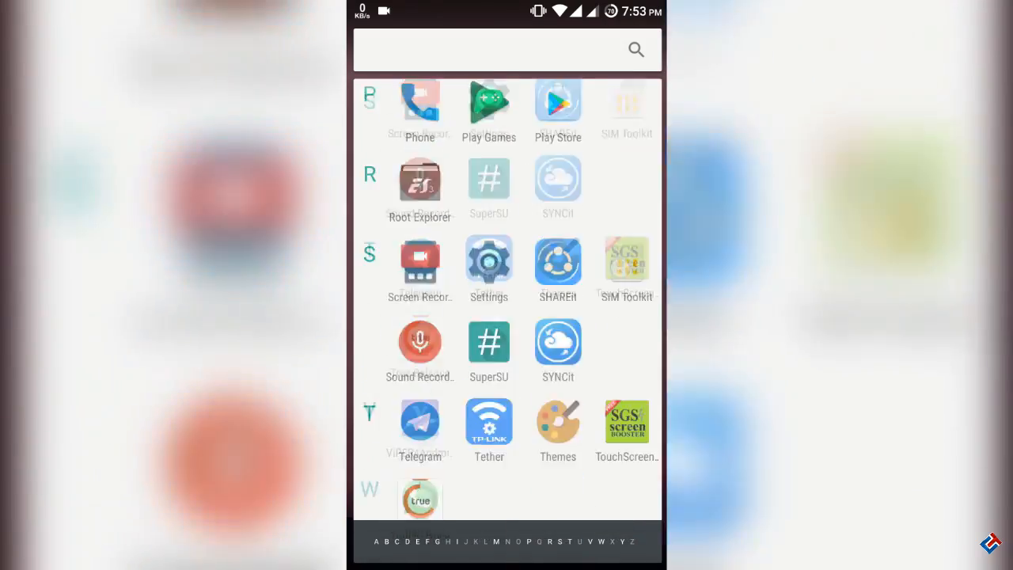
{"action": "scroll", "scroll_direction": "down", "scroll_amount": 3}
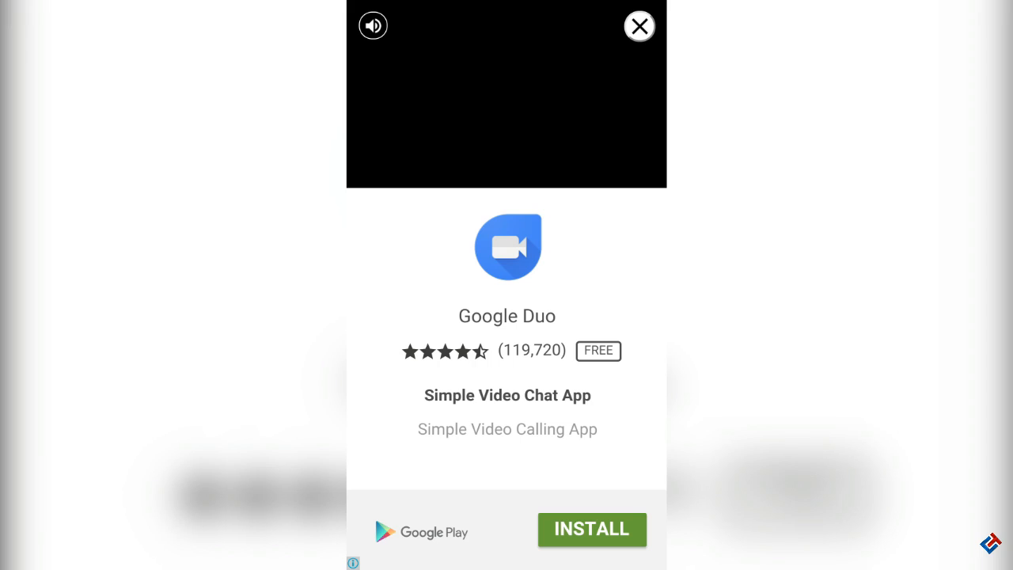
Dismiss the Google Duo advert and view CPU-Z's Thermal and Sensors readouts.
{"action": "left_click", "coordinate": [639, 25]}
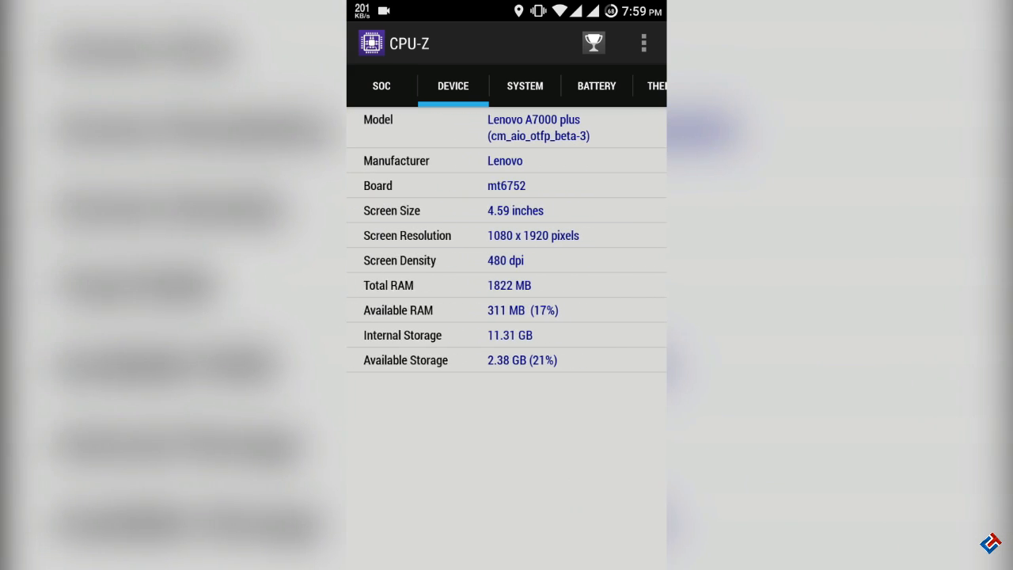
{"action": "left_click", "coordinate": [506, 85]}
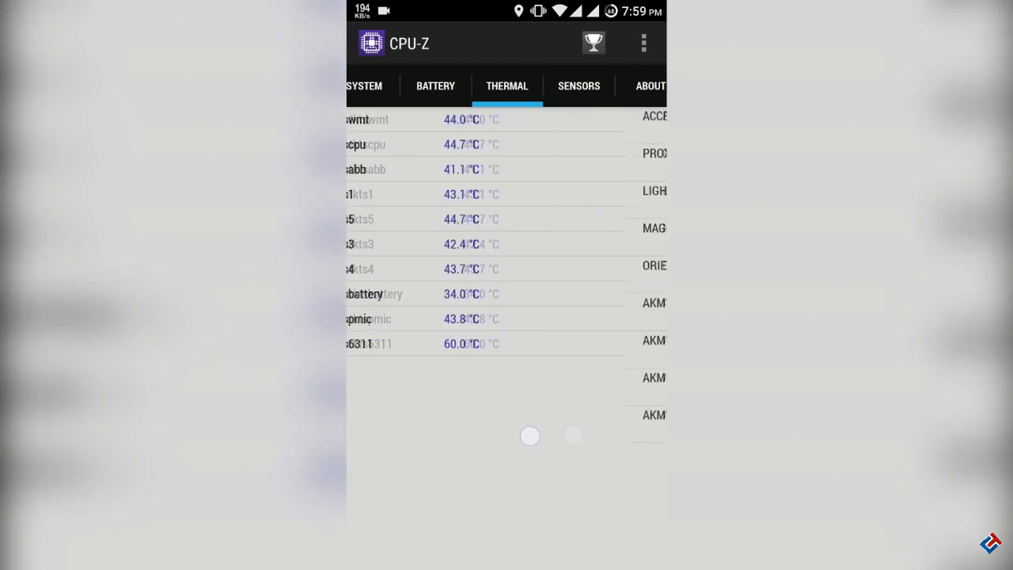
{"action": "left_click", "coordinate": [579, 85]}
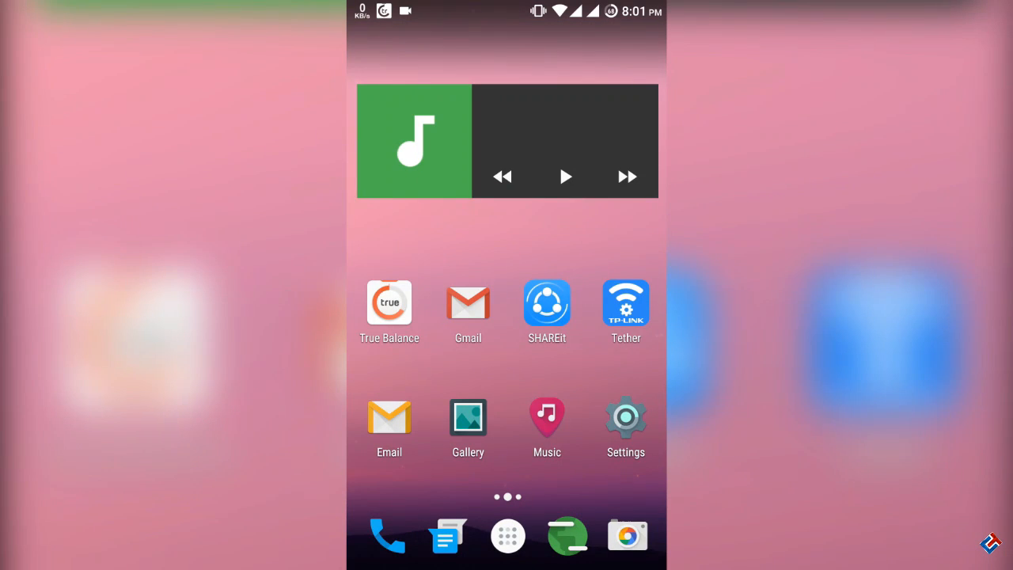
Reopen ViPER4Android's Headset effects and check ViPER-DDC's listening device is the audio-technica ATH-CM700.
{"action": "left_click", "coordinate": [507, 535]}
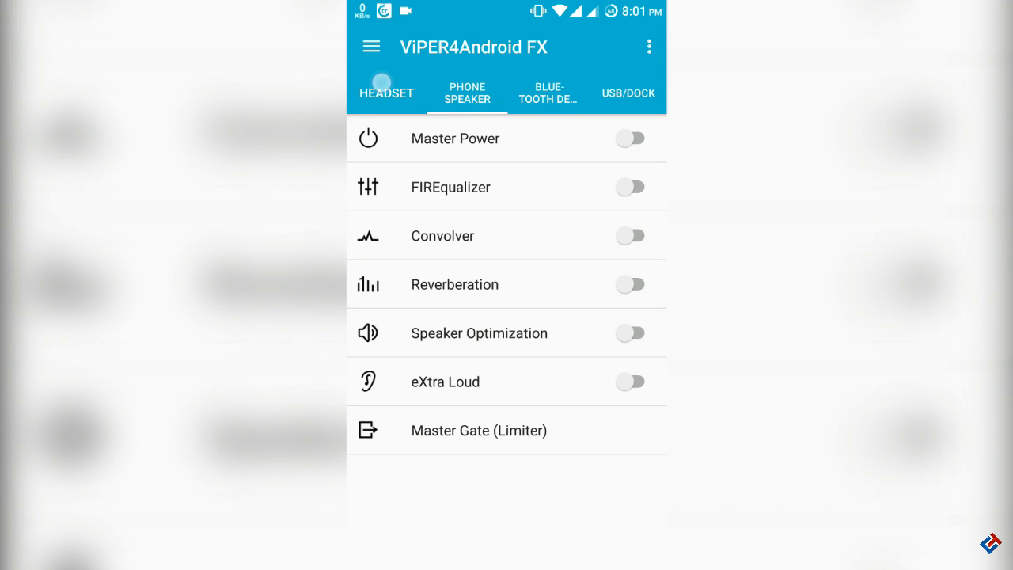
{"action": "left_click", "coordinate": [630, 139]}
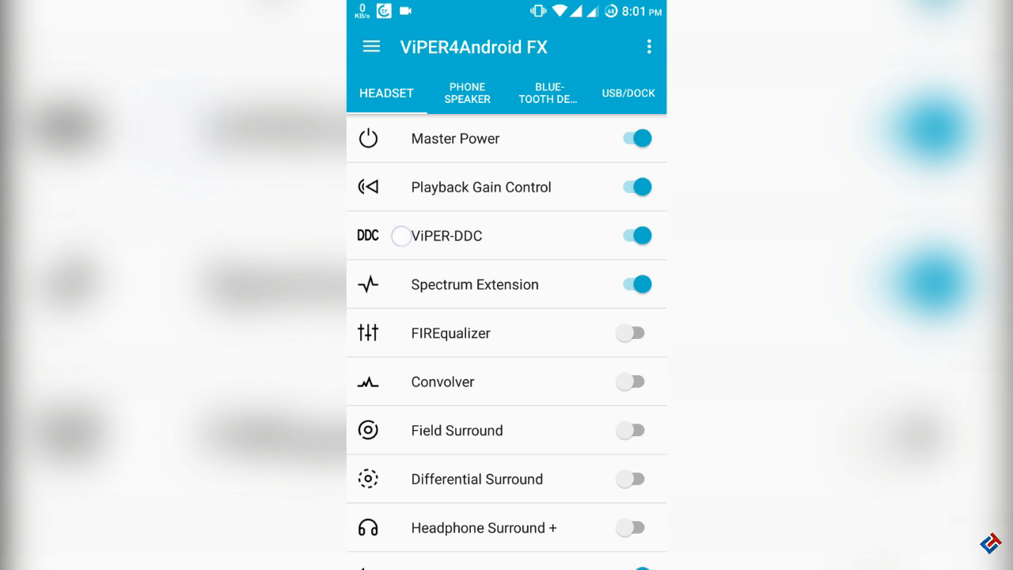
{"action": "left_click", "coordinate": [437, 234]}
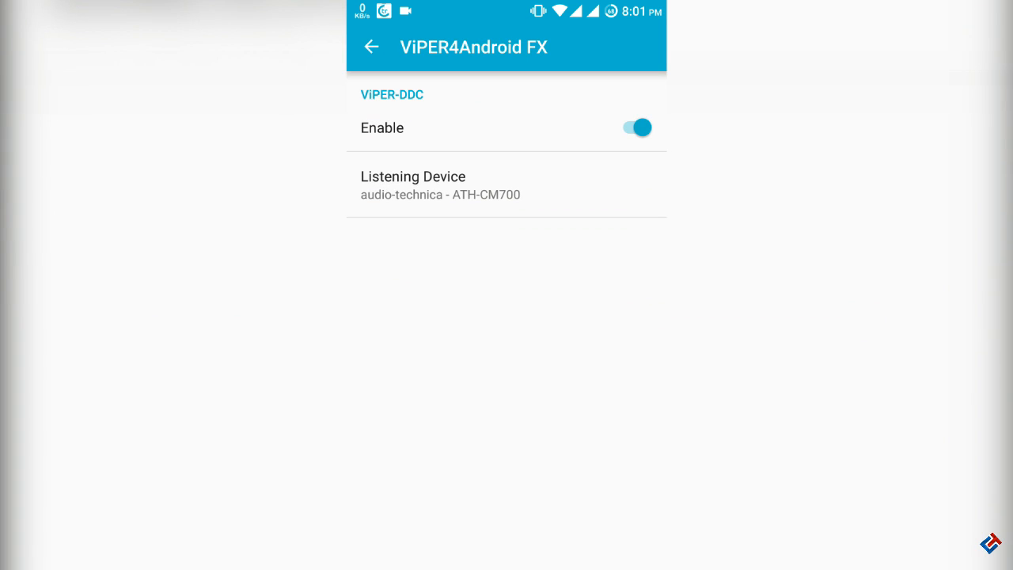
{"action": "left_click", "coordinate": [440, 185]}
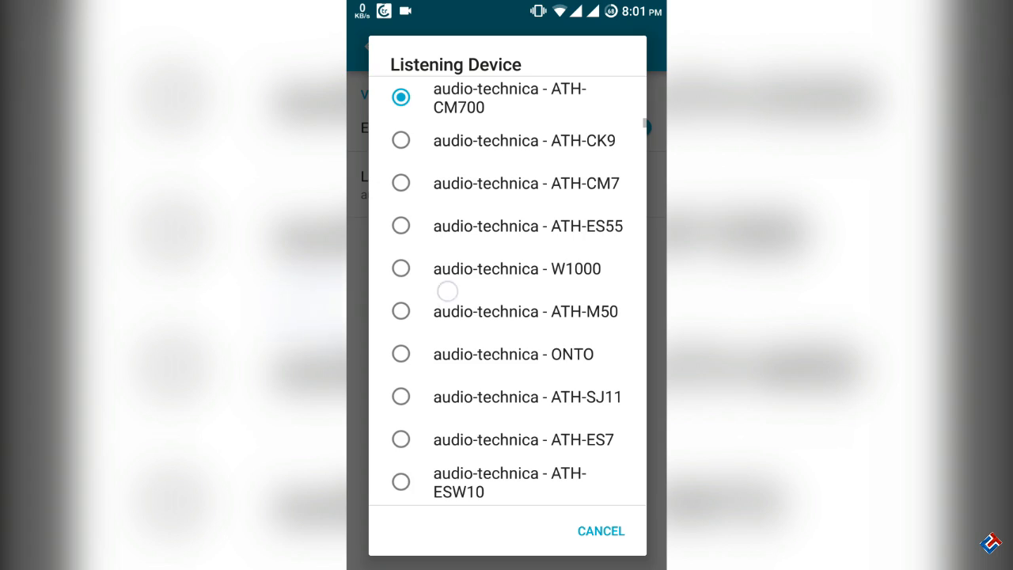
{"action": "scroll", "scroll_direction": "down", "scroll_amount": 3}
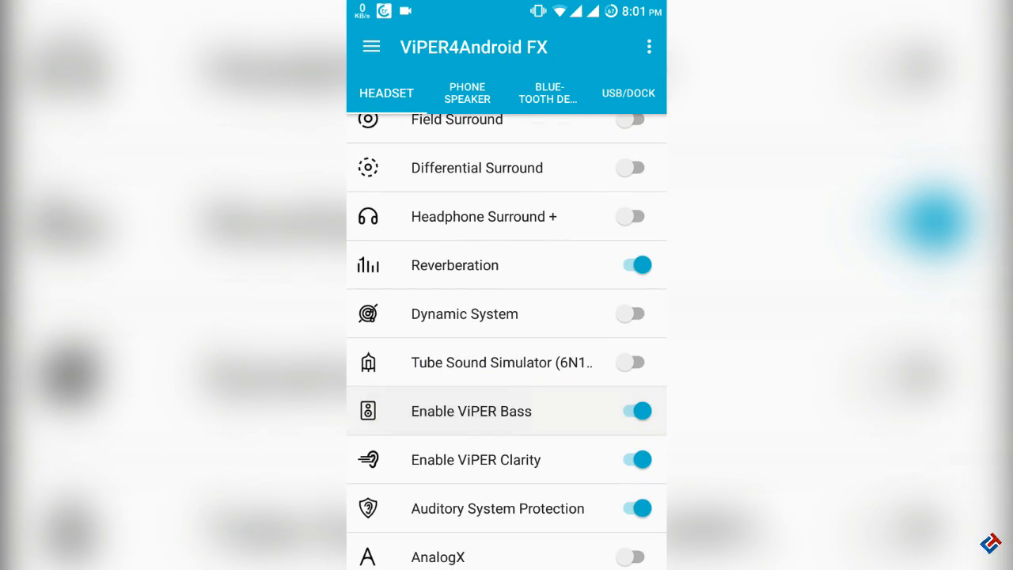
{"action": "left_click", "coordinate": [469, 411]}
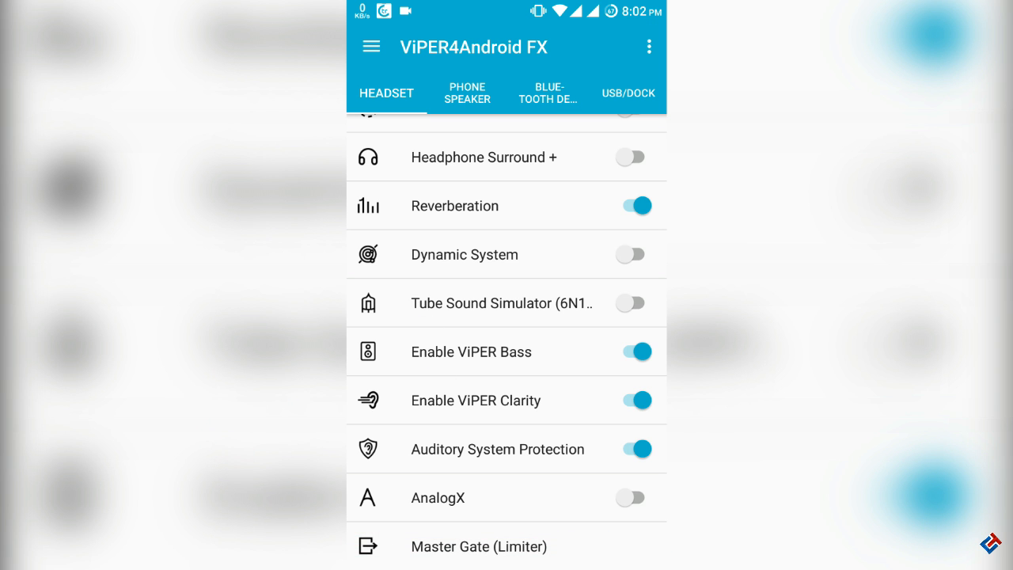
{"action": "scroll", "scroll_direction": "down", "scroll_amount": 3}
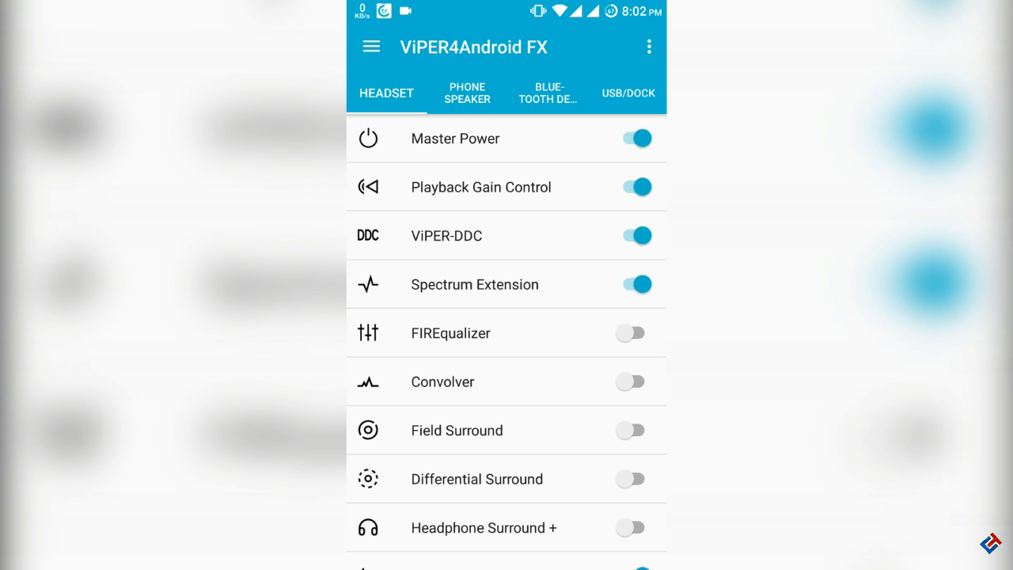
{"action": "scroll", "scroll_direction": "down", "scroll_amount": 3}
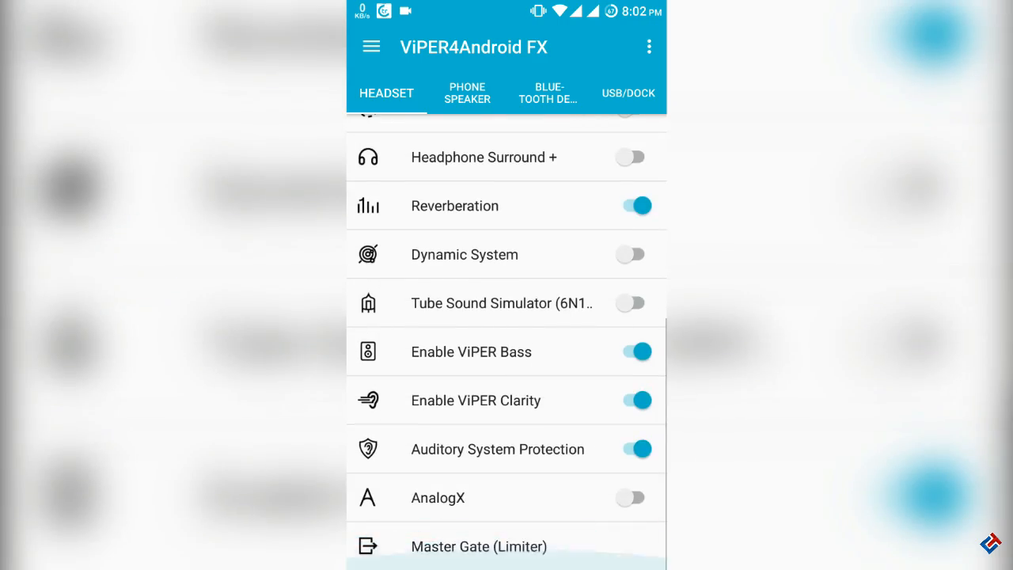